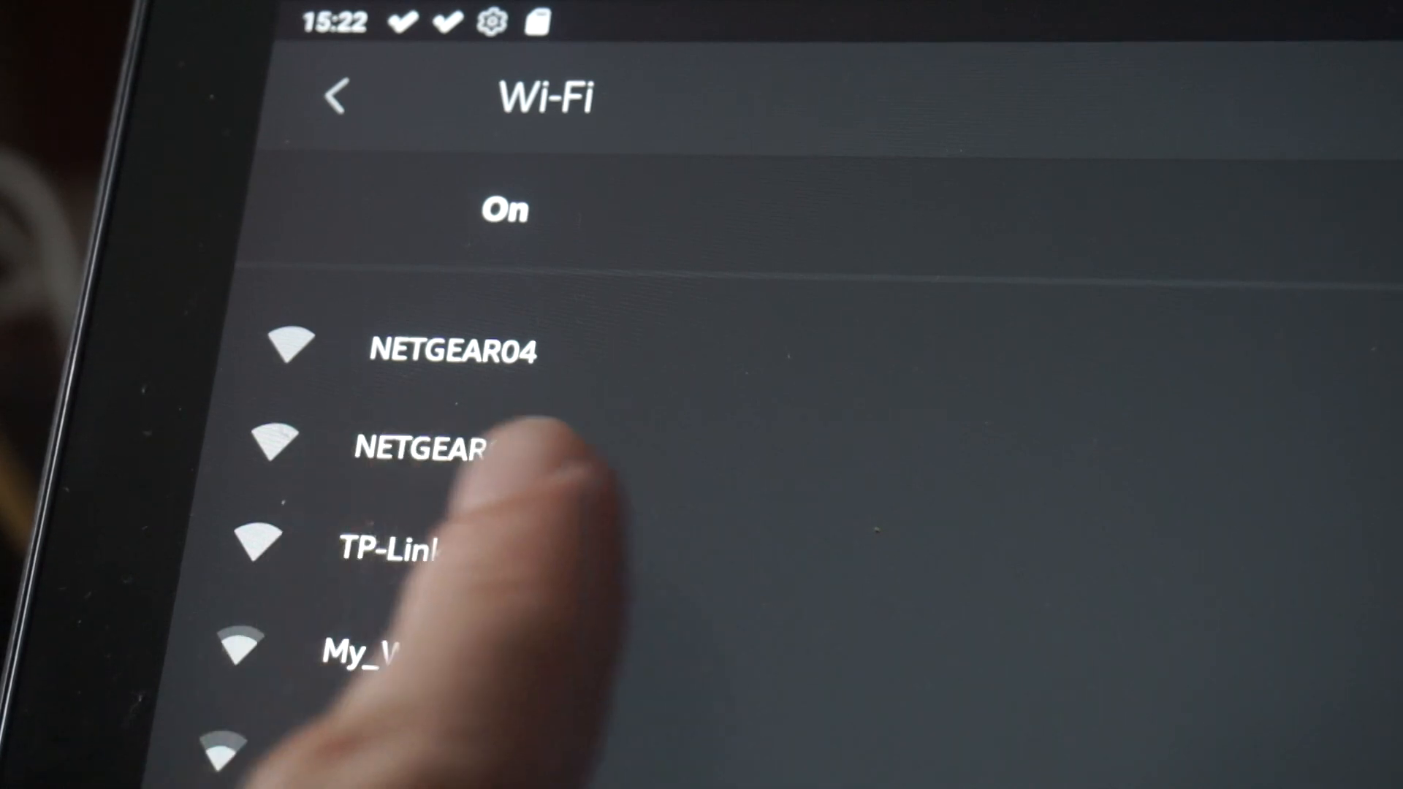
pyautogui.click(451, 349)
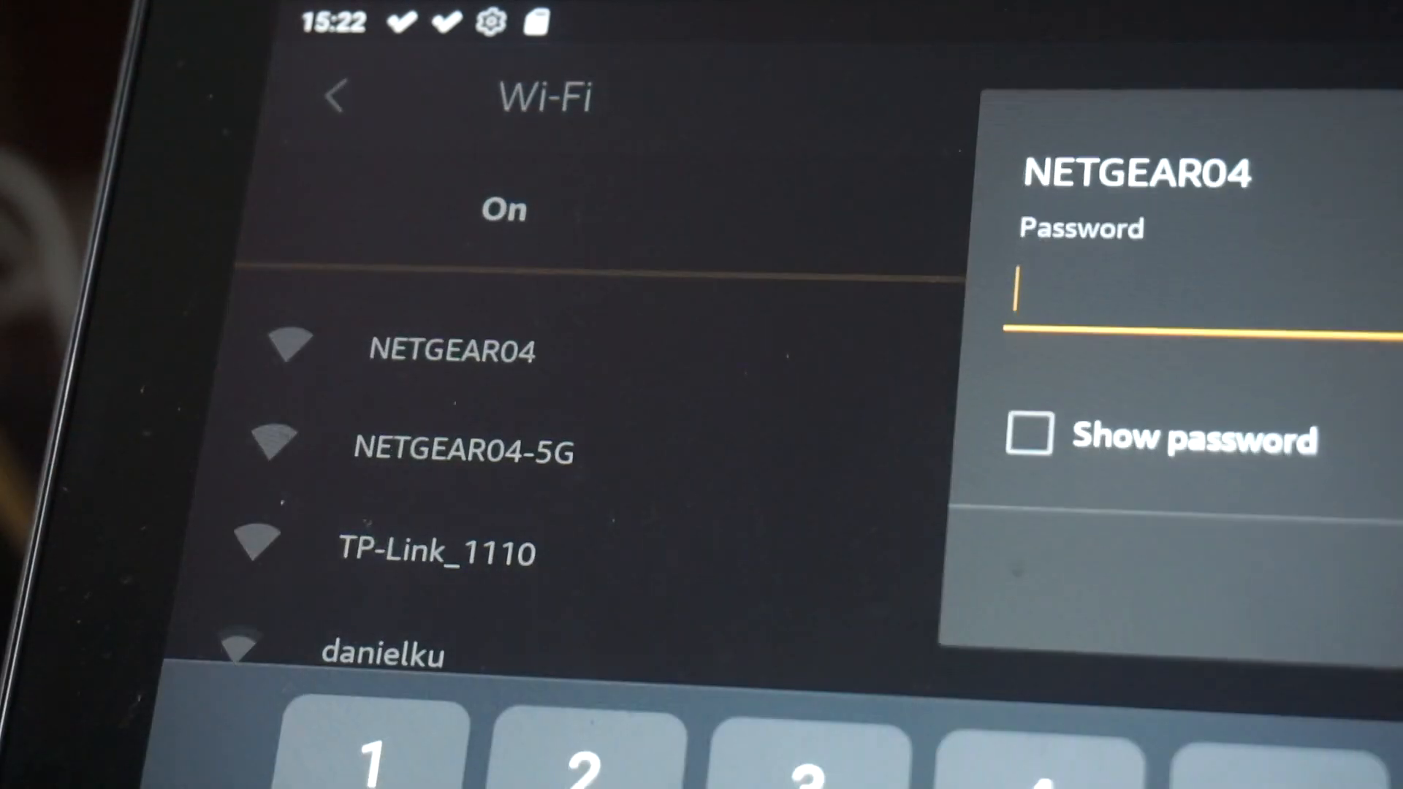
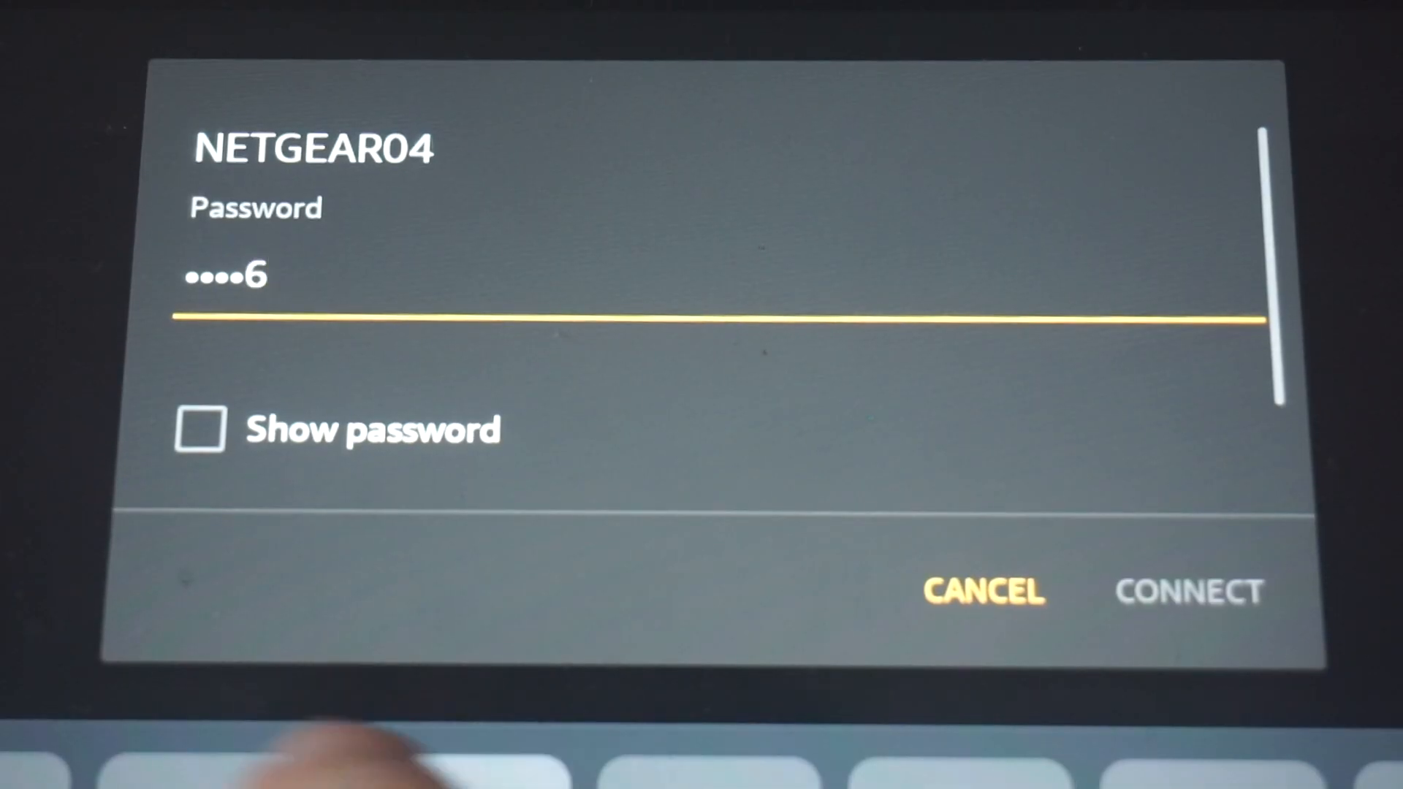
pyautogui.click(1188, 591)
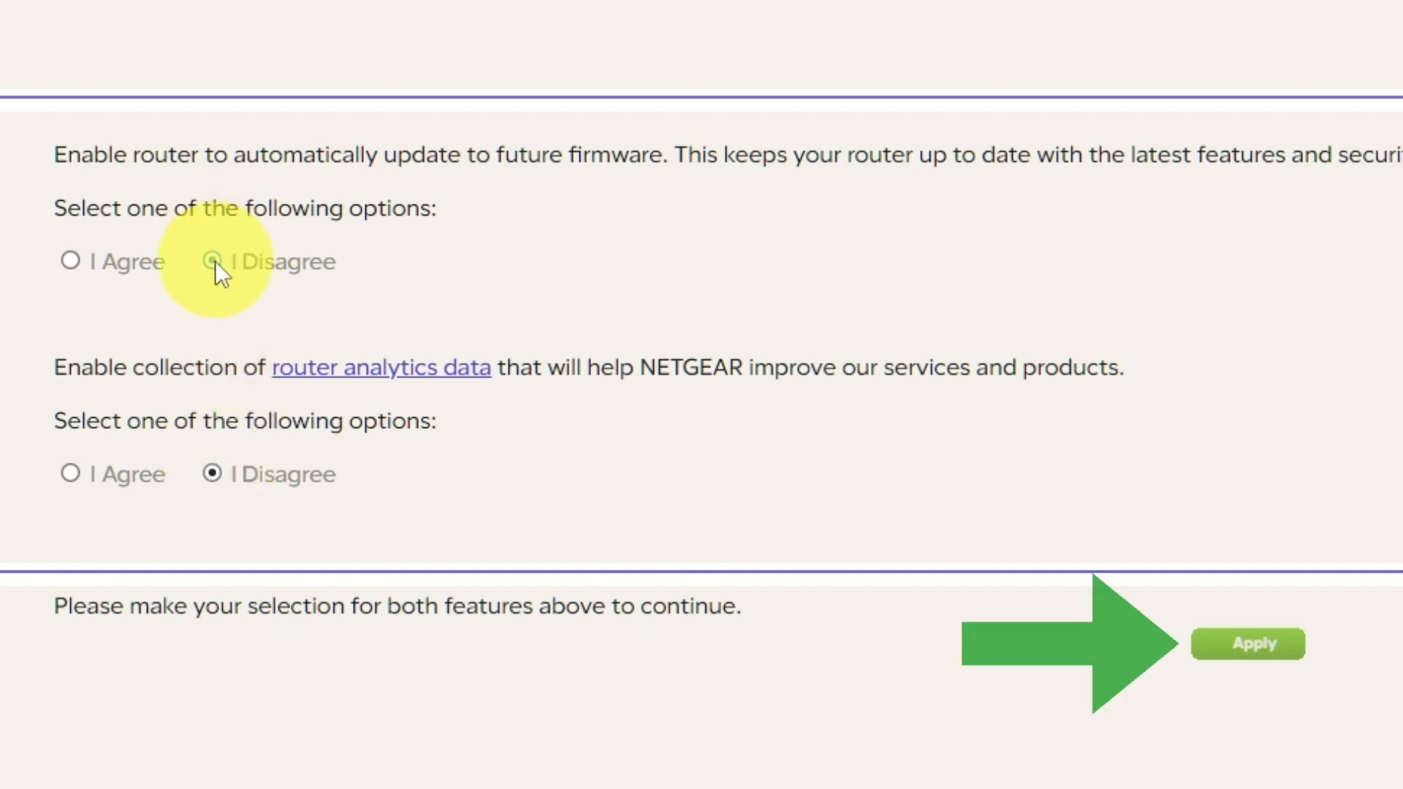
# Decline automatic firmware updates and analytics, and apply the choices.
pyautogui.click(210, 261)
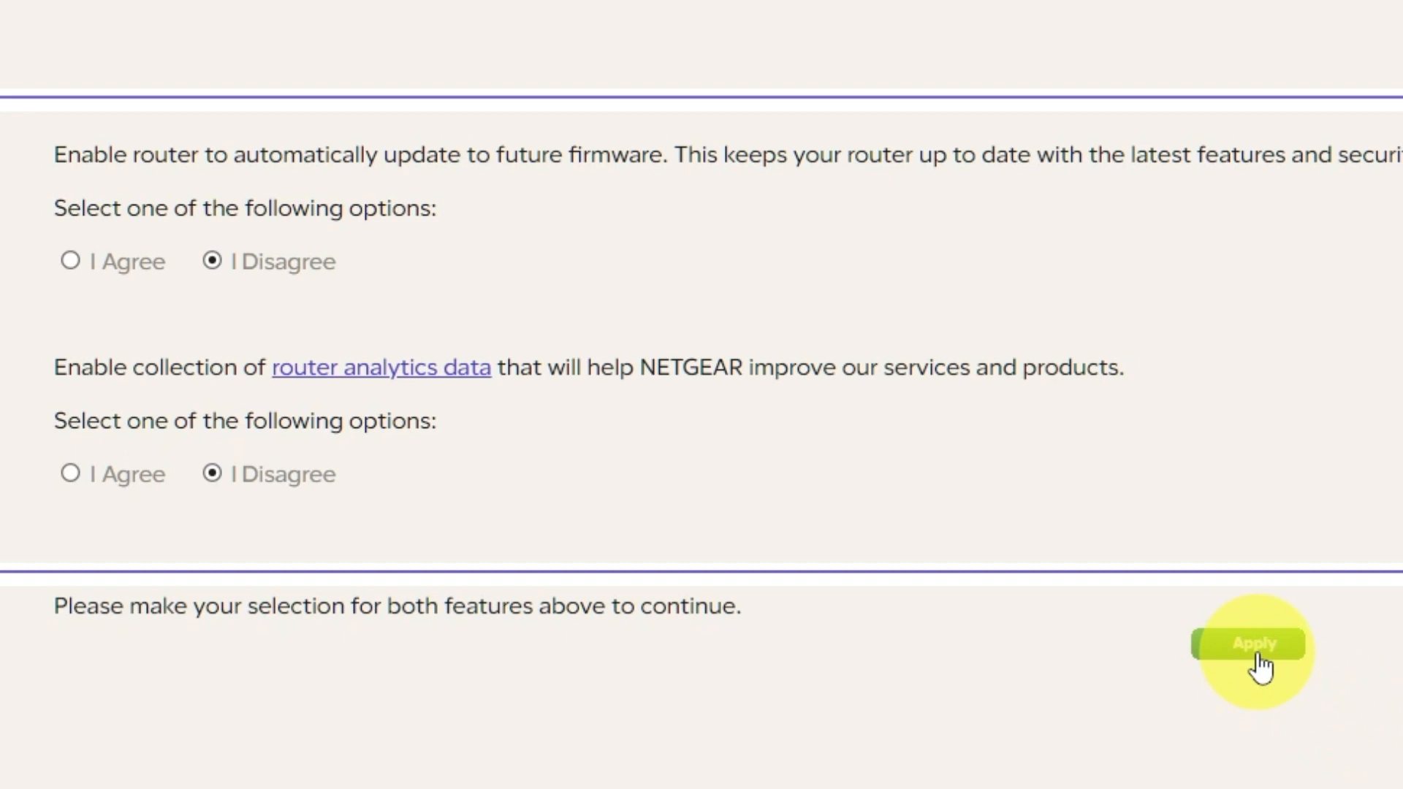
pyautogui.click(1252, 643)
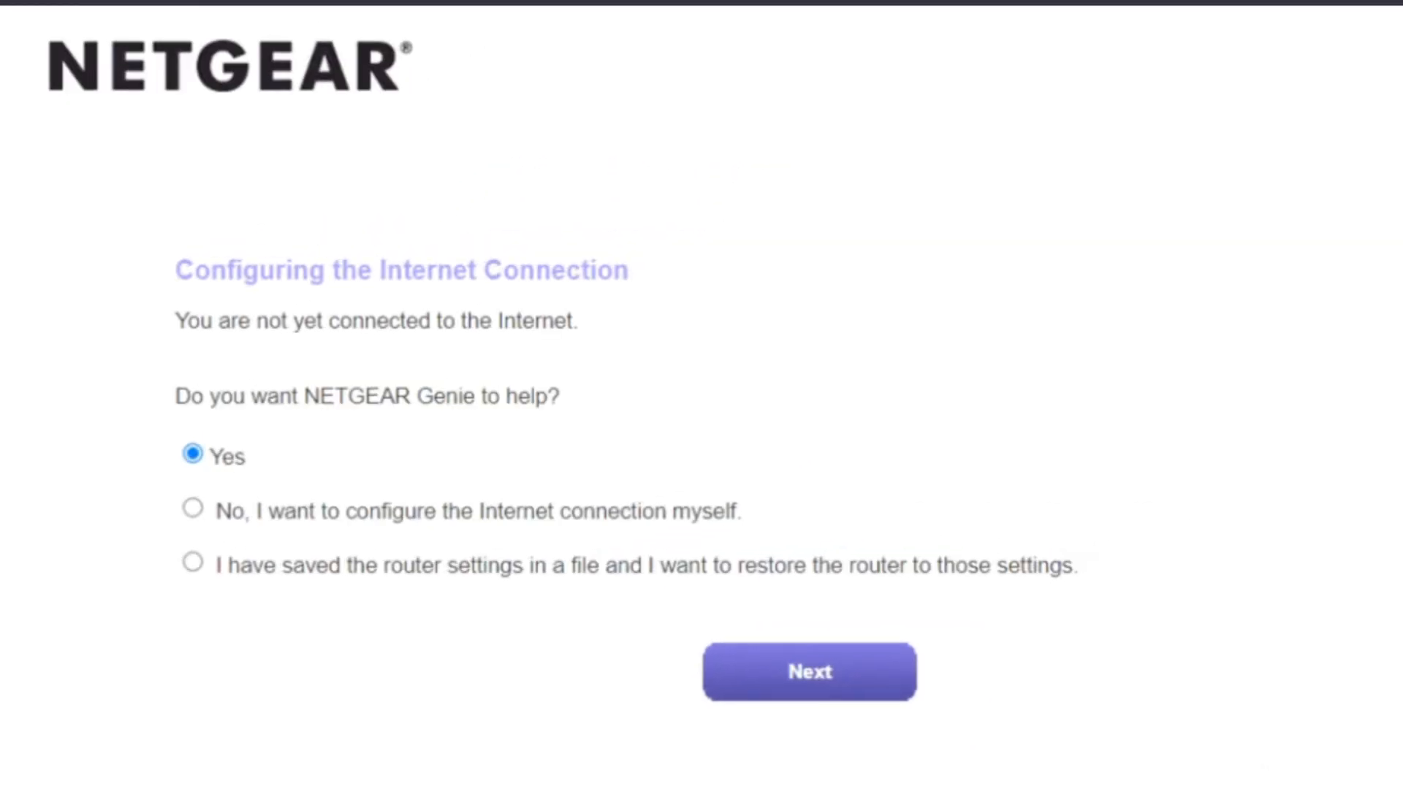
pyautogui.moveTo(194, 510)
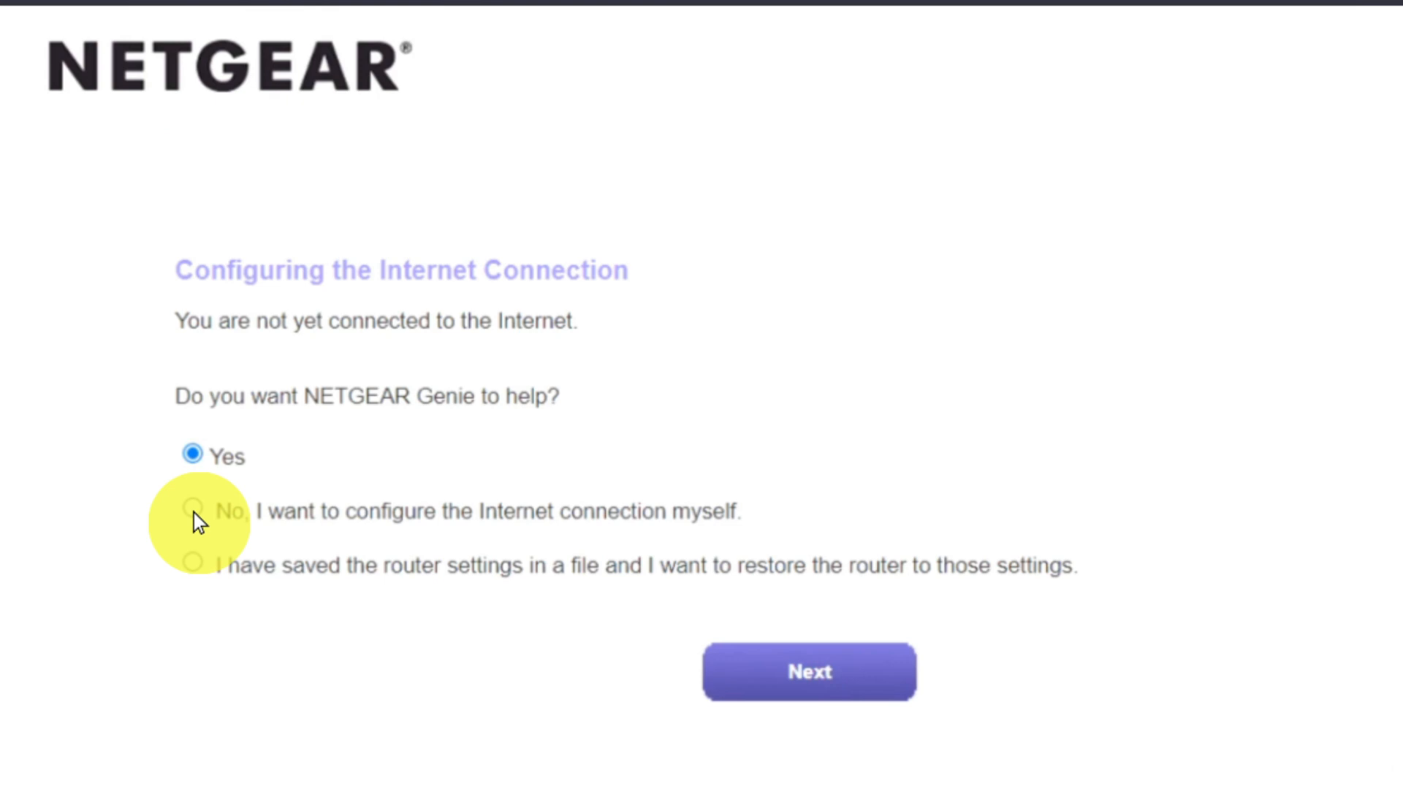
# Choose manual internet configuration and confirm the networking-experience warning.
pyautogui.click(192, 512)
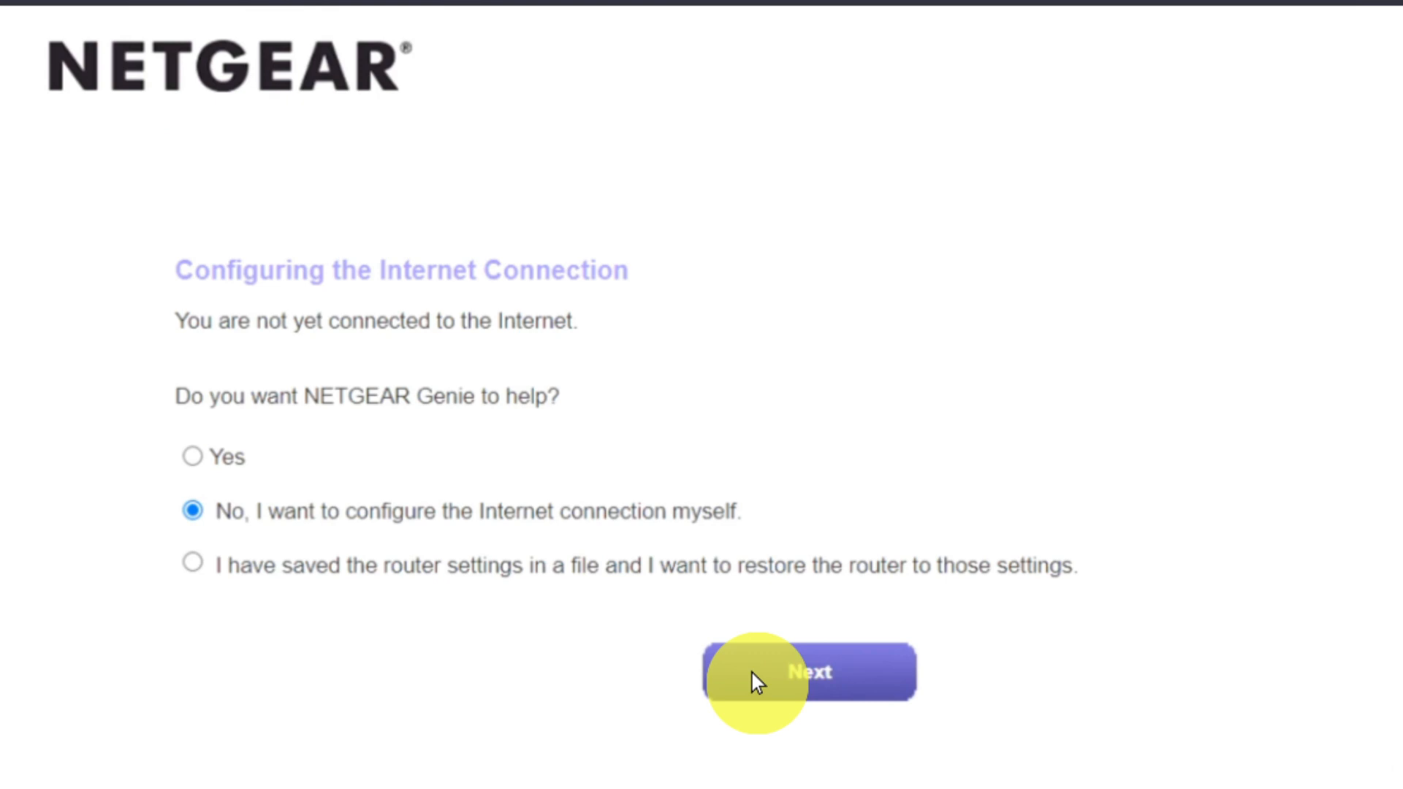
pyautogui.click(806, 673)
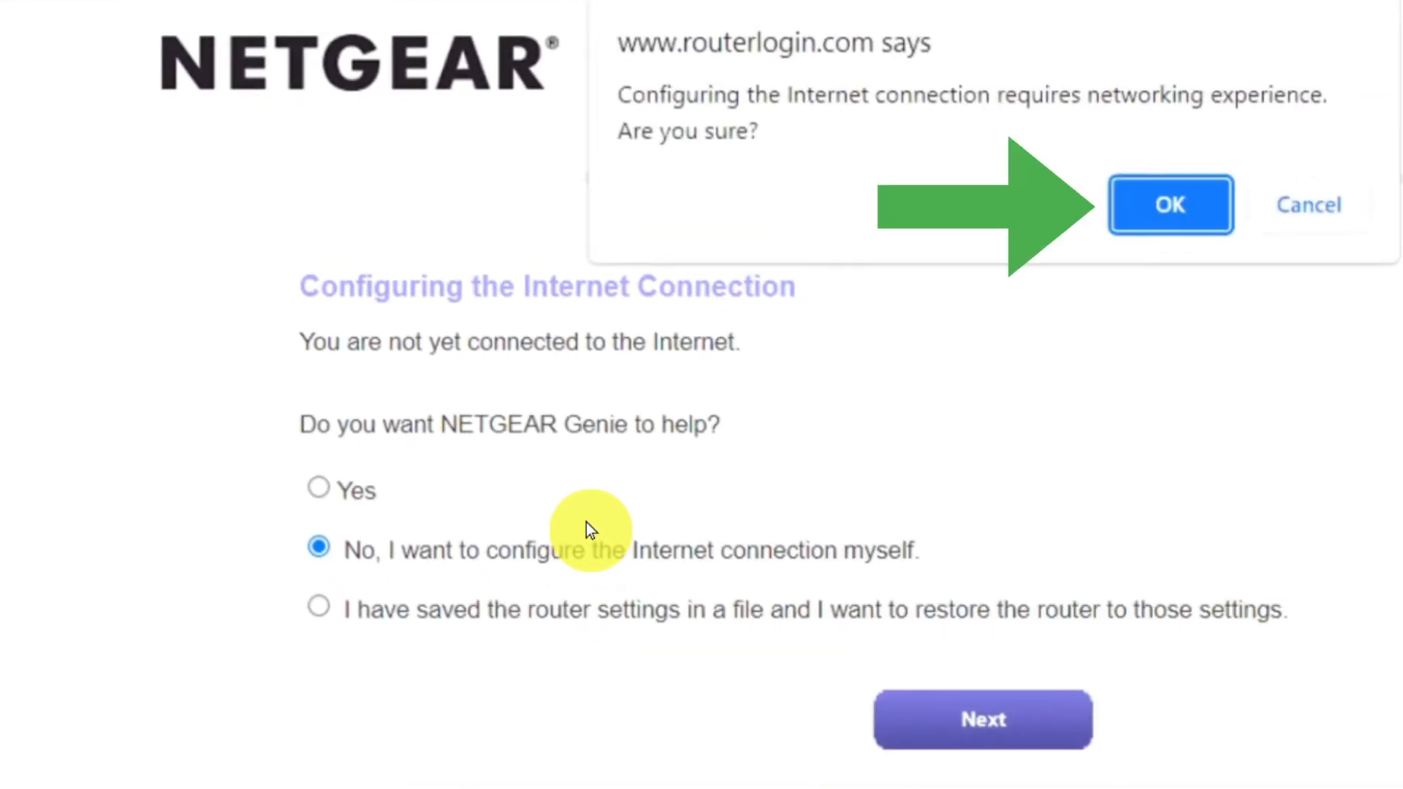
pyautogui.moveTo(1169, 204)
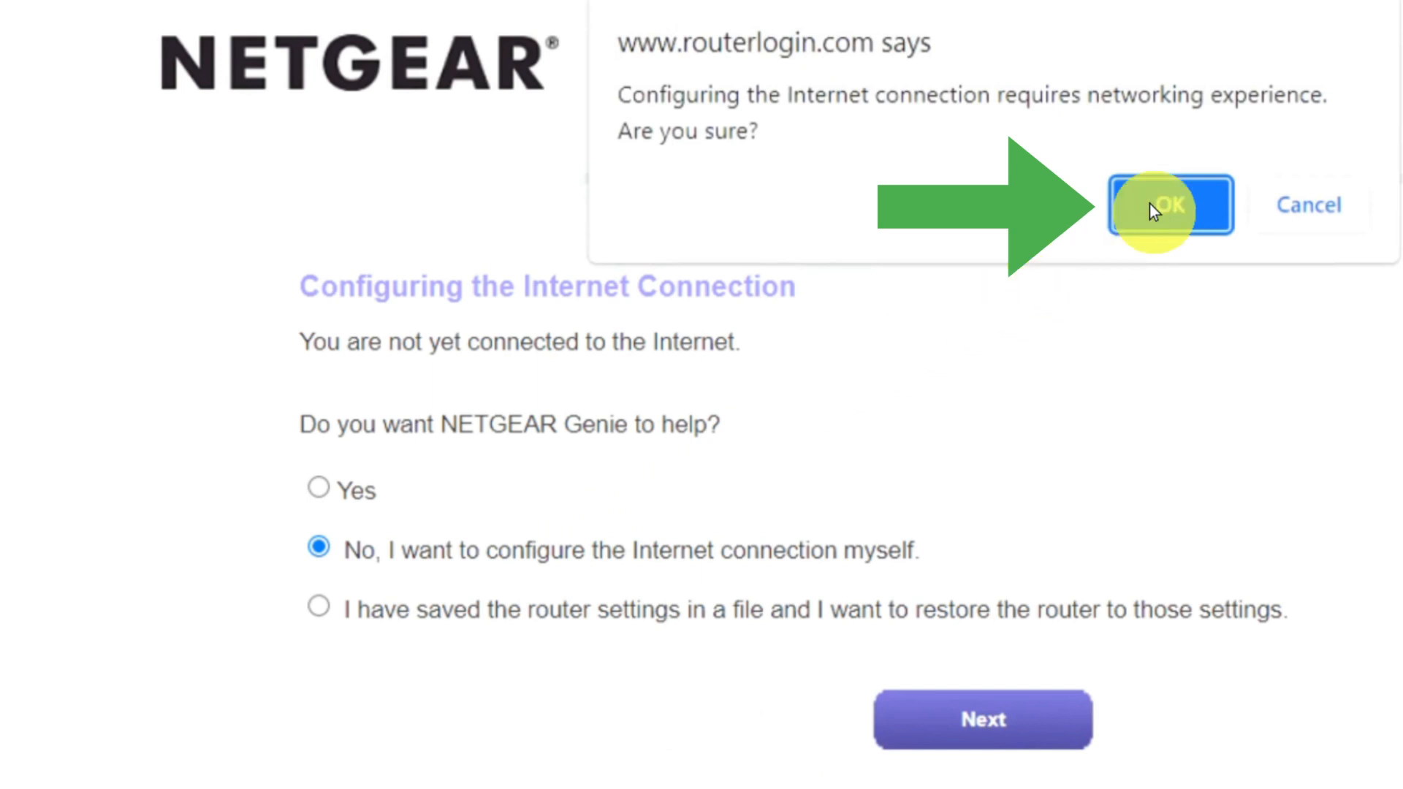
pyautogui.click(1169, 205)
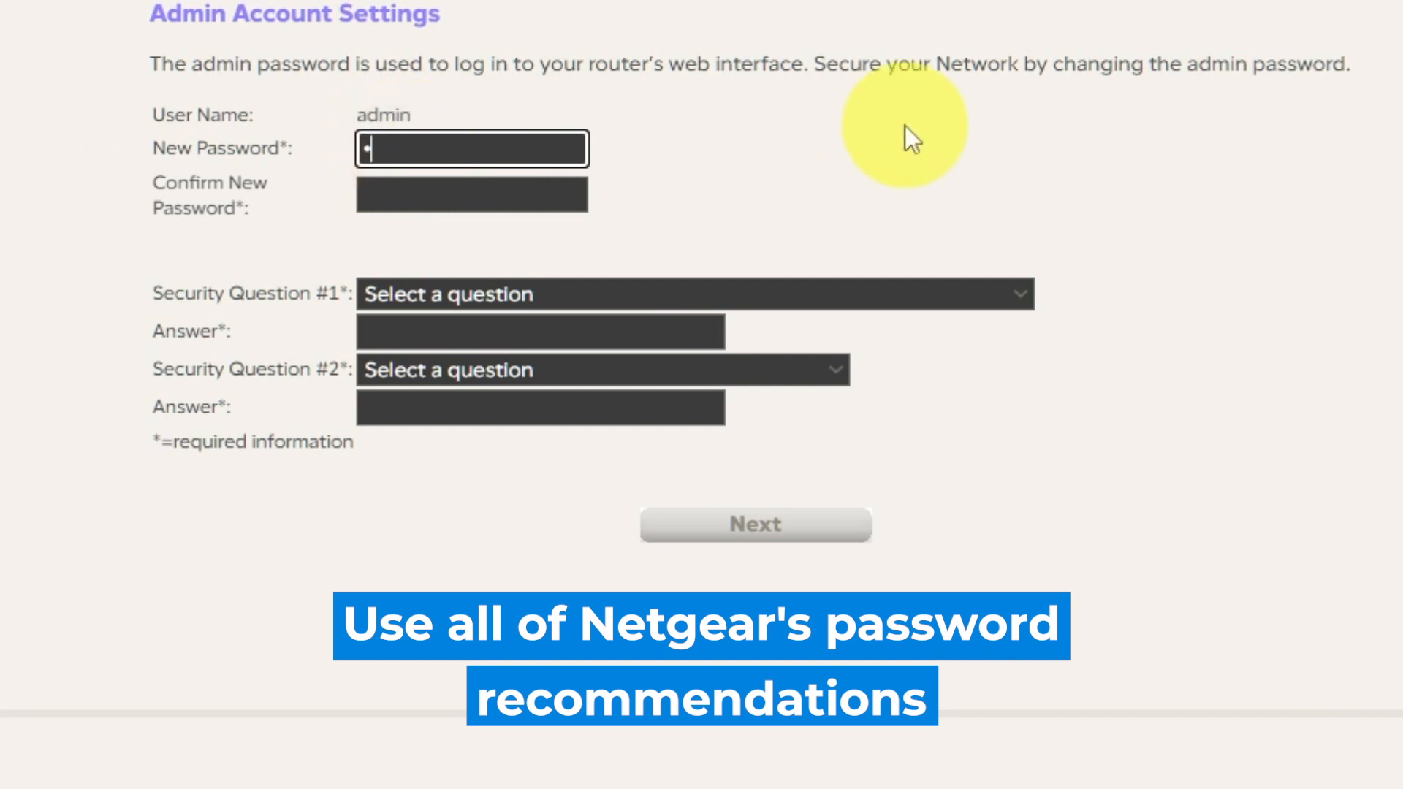
pyautogui.write('a')
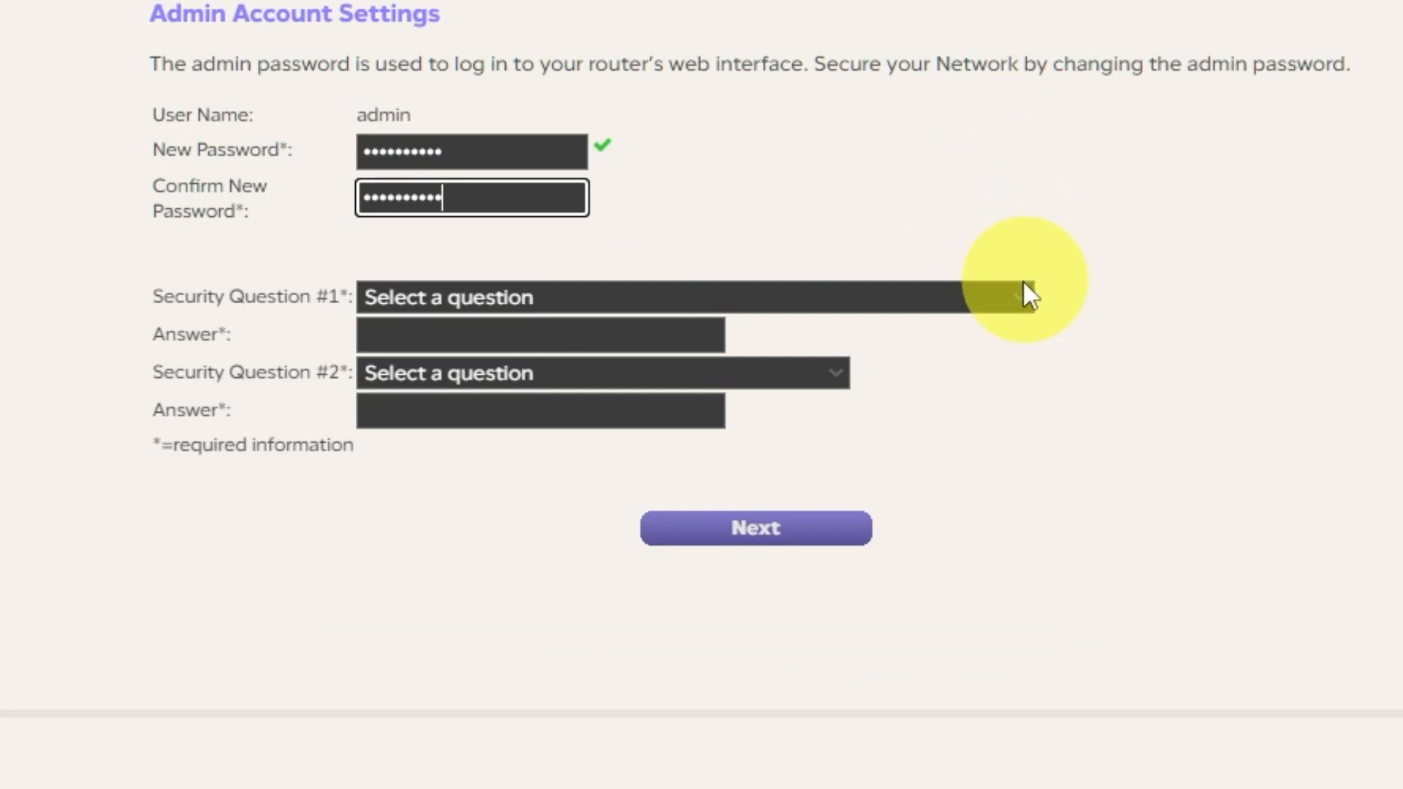
pyautogui.click(688, 296)
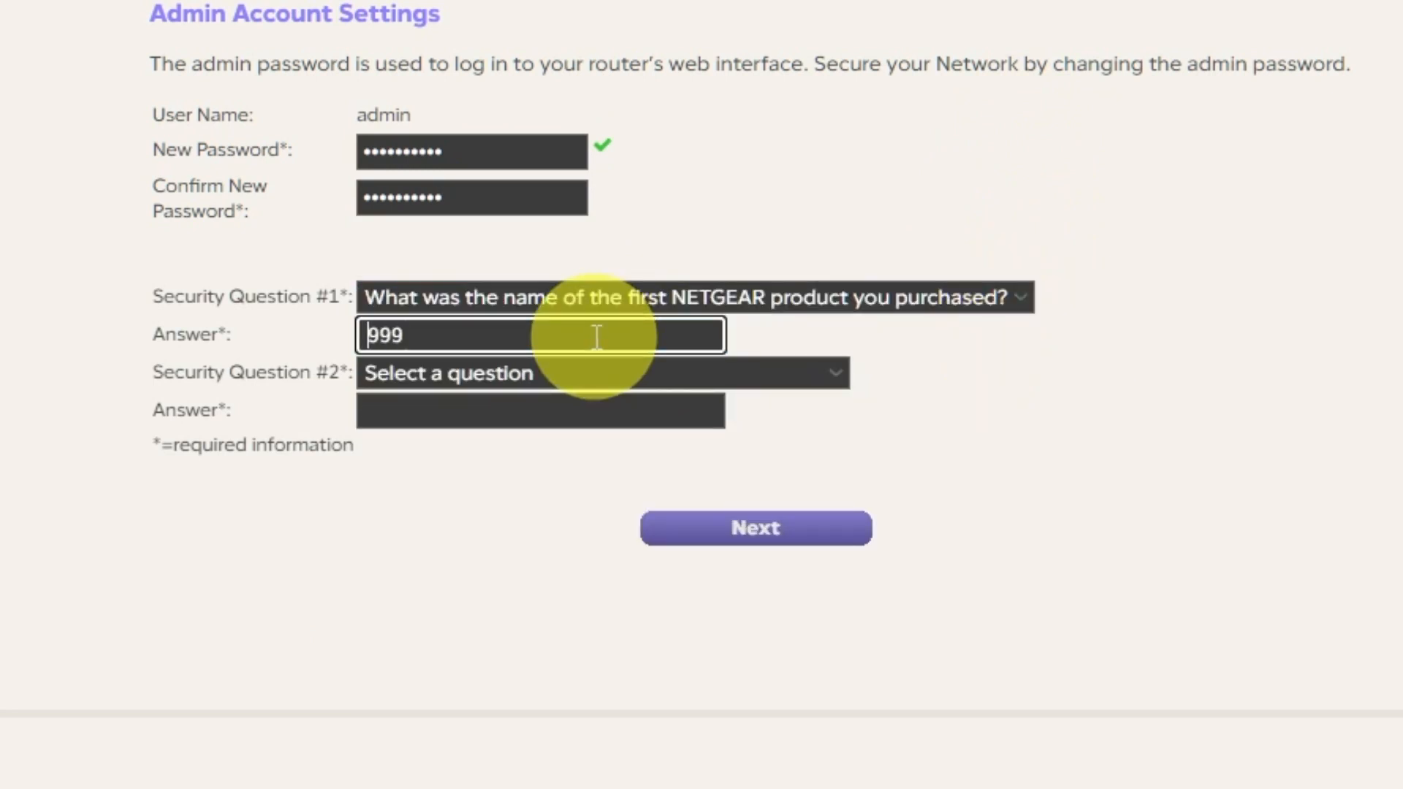
pyautogui.click(601, 373)
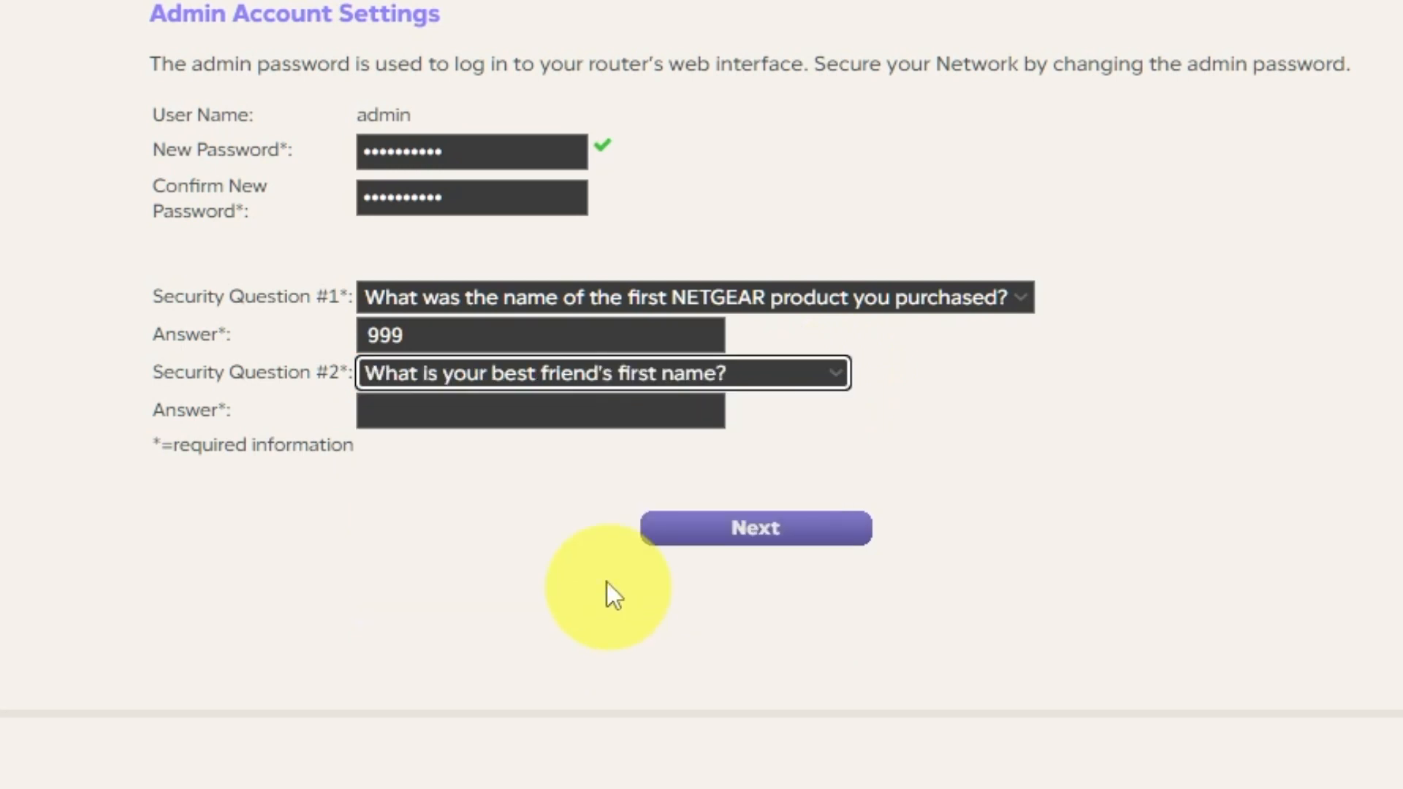
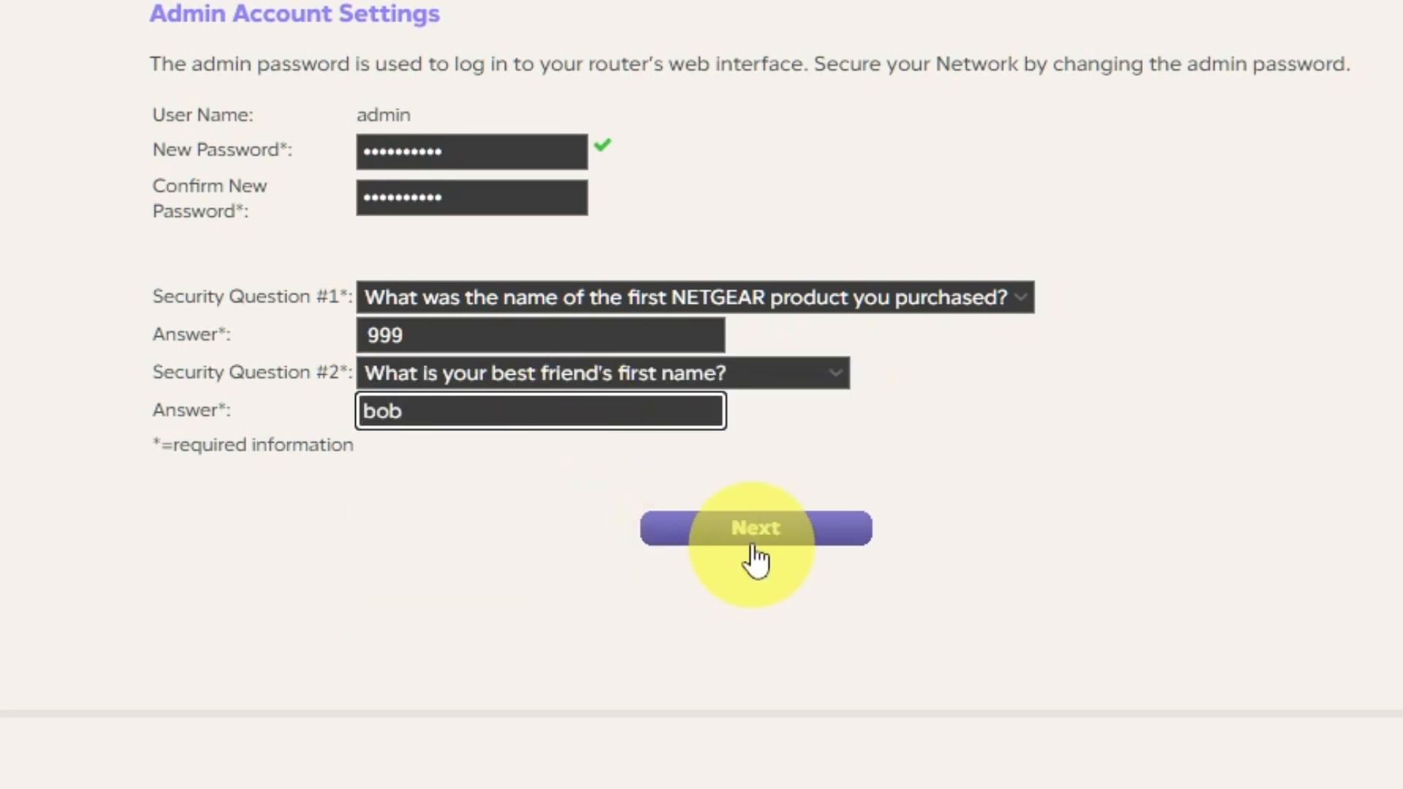
pyautogui.click(754, 528)
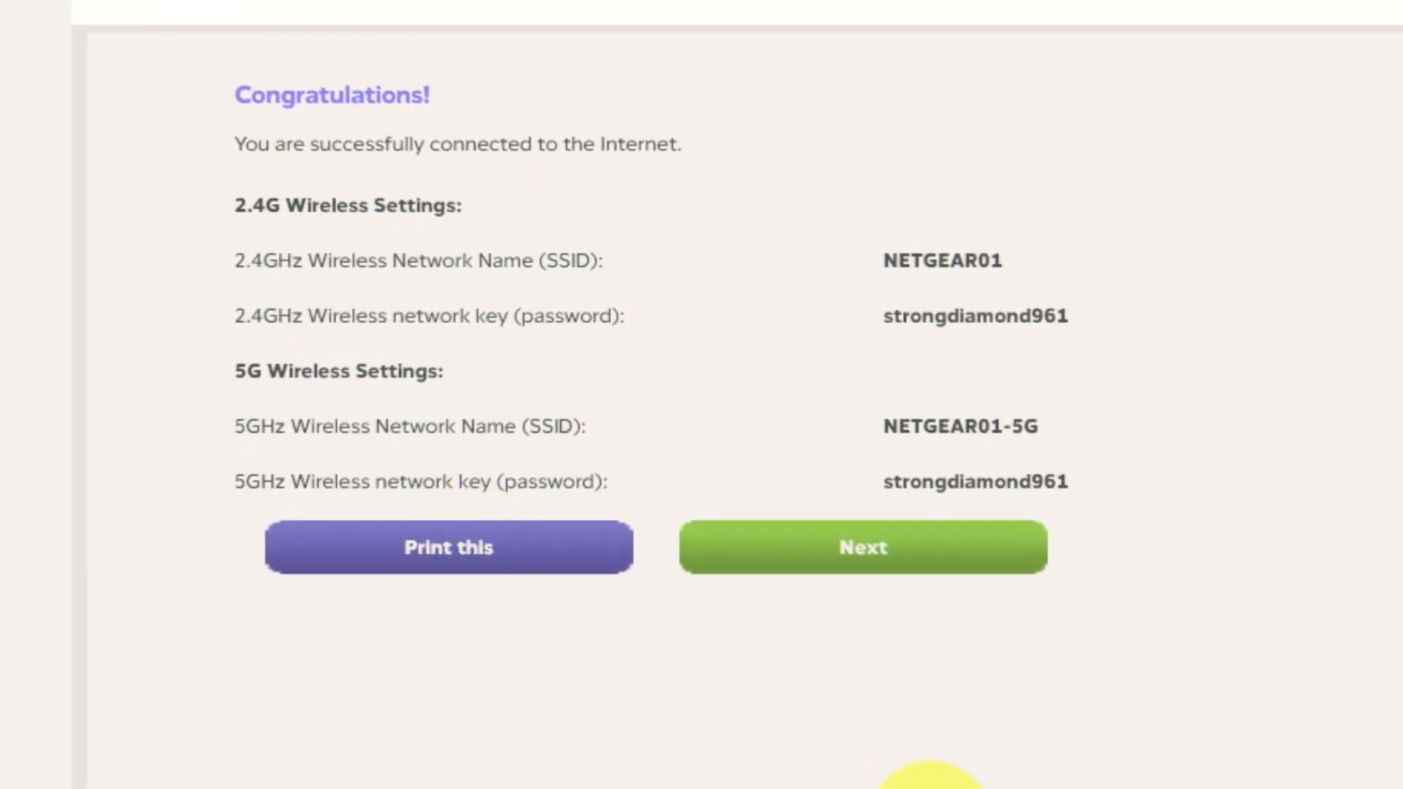
# Continue past the success summary and accept the firmware upgrade to V1.0.0.54.
pyautogui.click(862, 547)
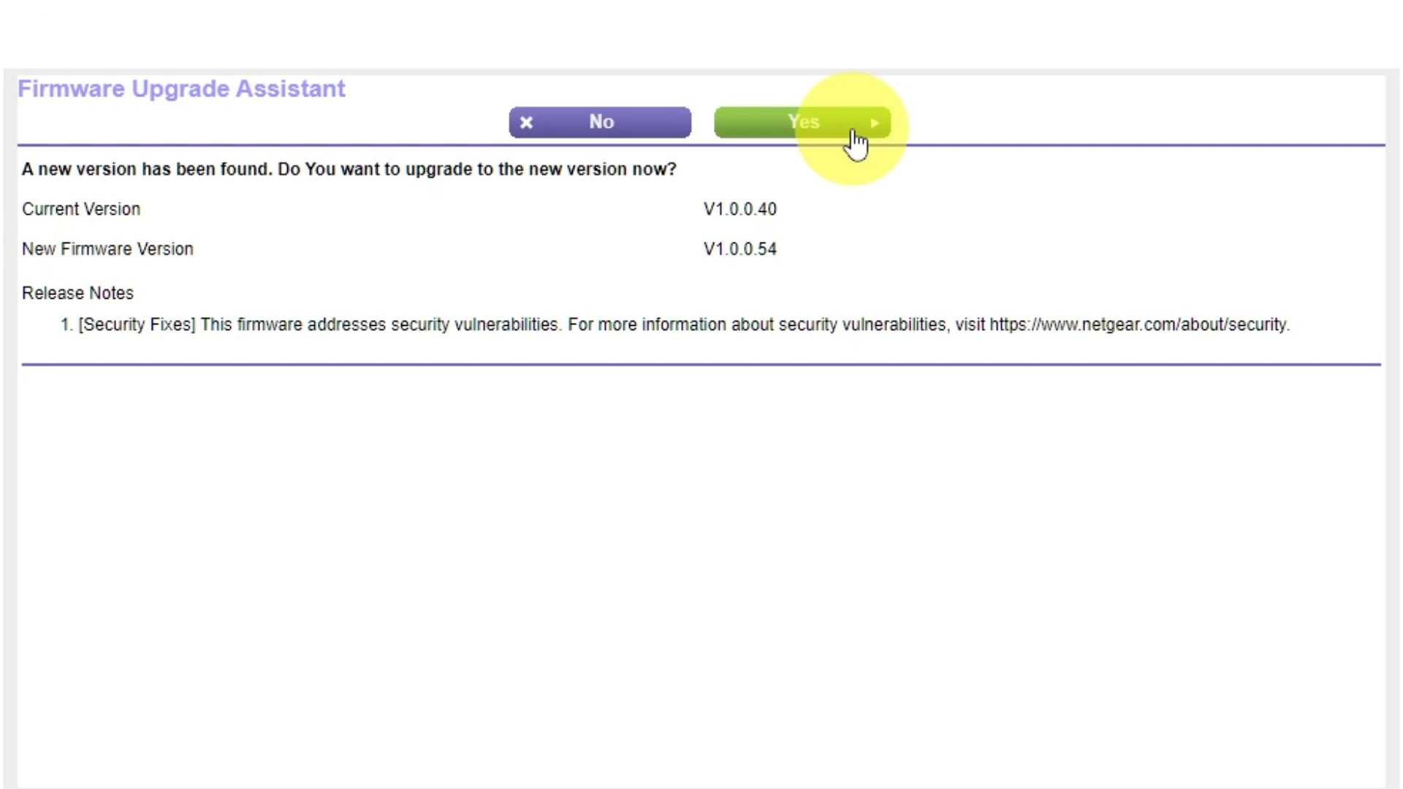
pyautogui.click(801, 123)
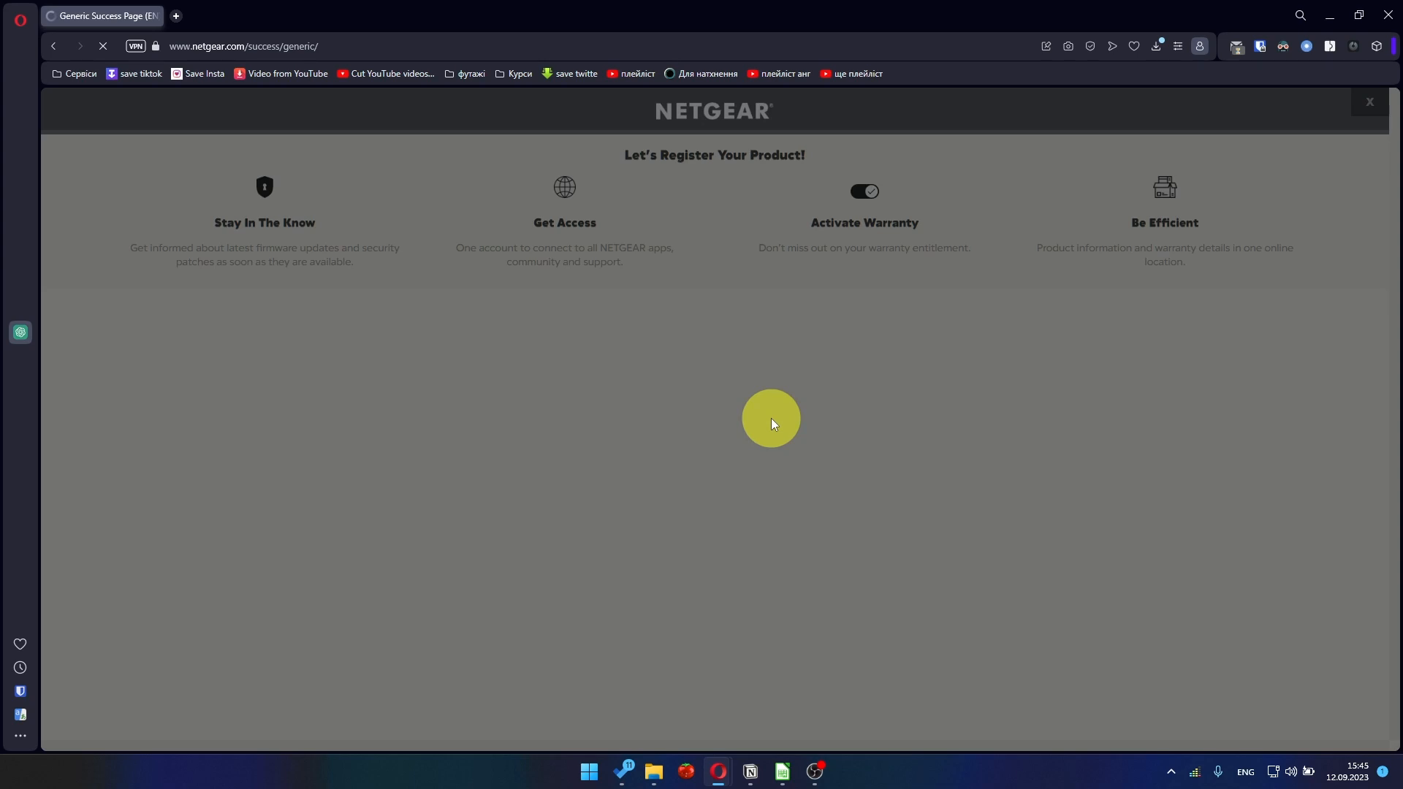
pyautogui.moveTo(1116, 447)
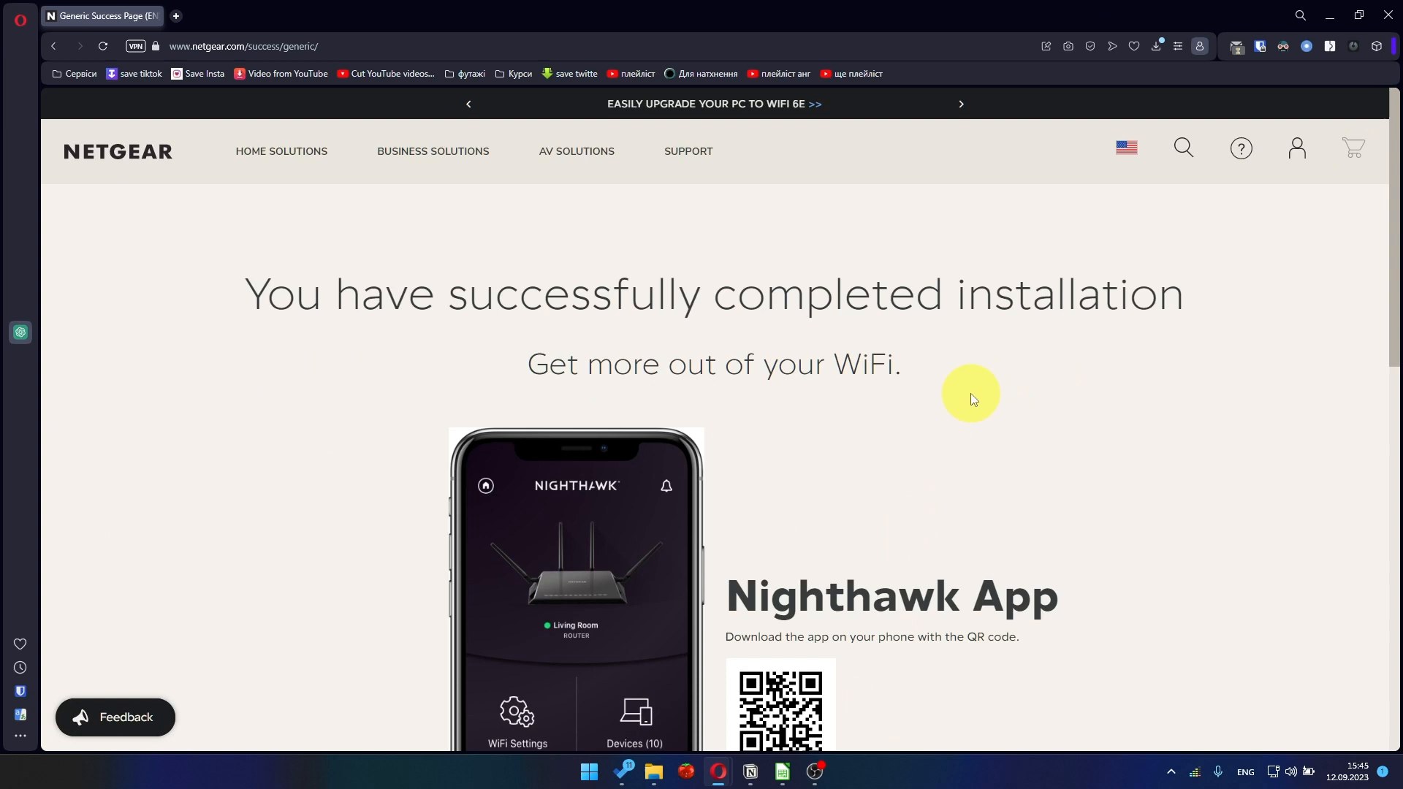
# Navigate the browser to the router admin address 192.168.1.1.
pyautogui.write('192.168.1.1')
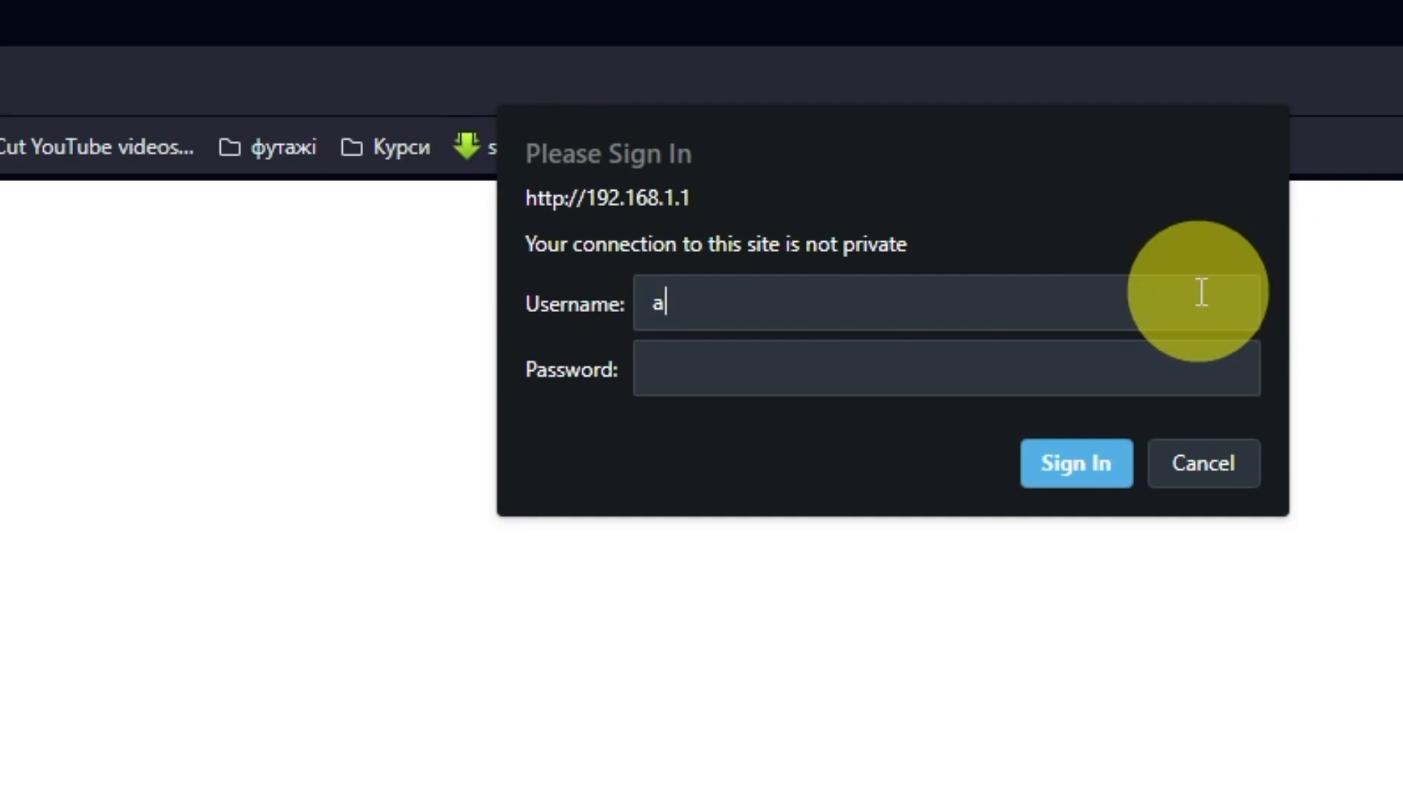
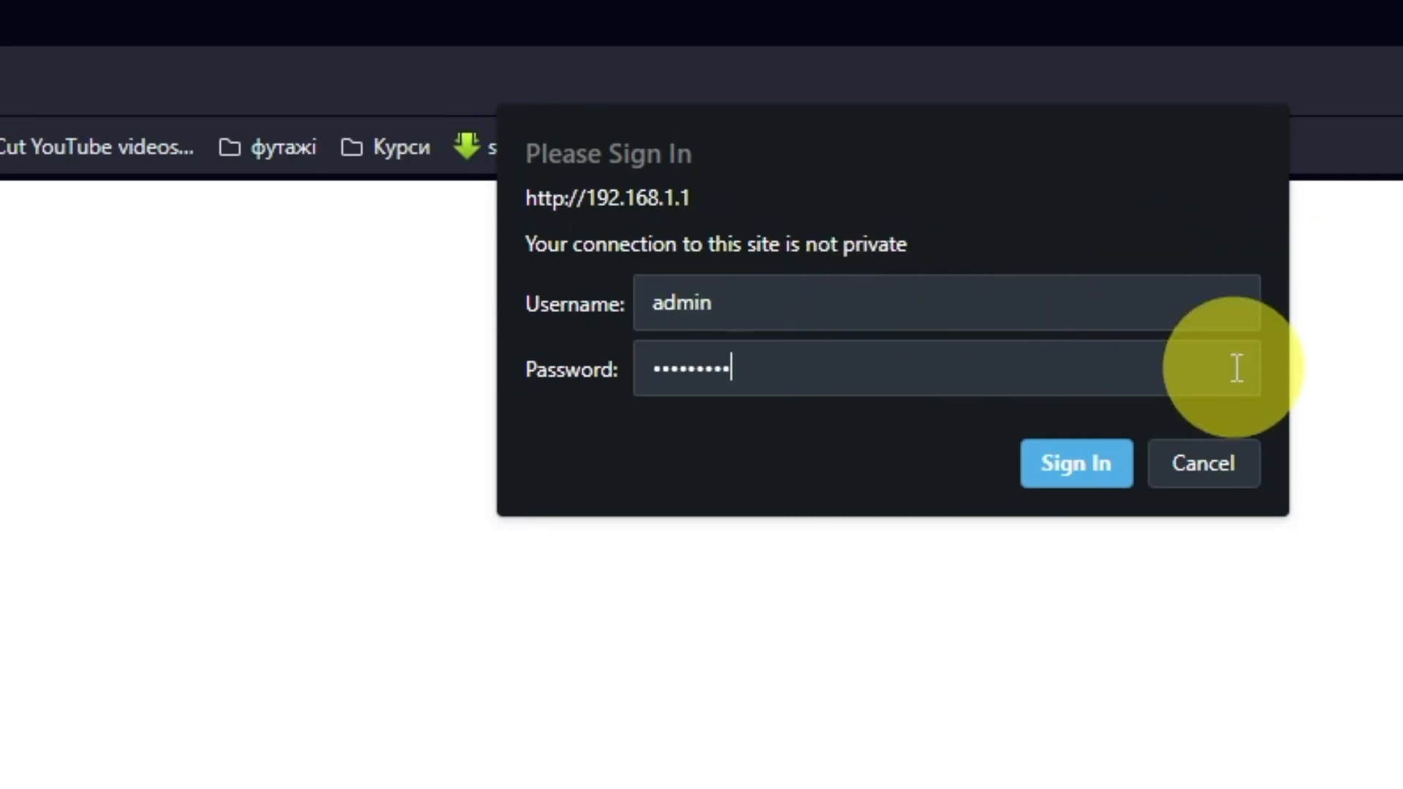
# Sign in as admin, keep English as interface language, and go to internet settings.
pyautogui.click(1076, 464)
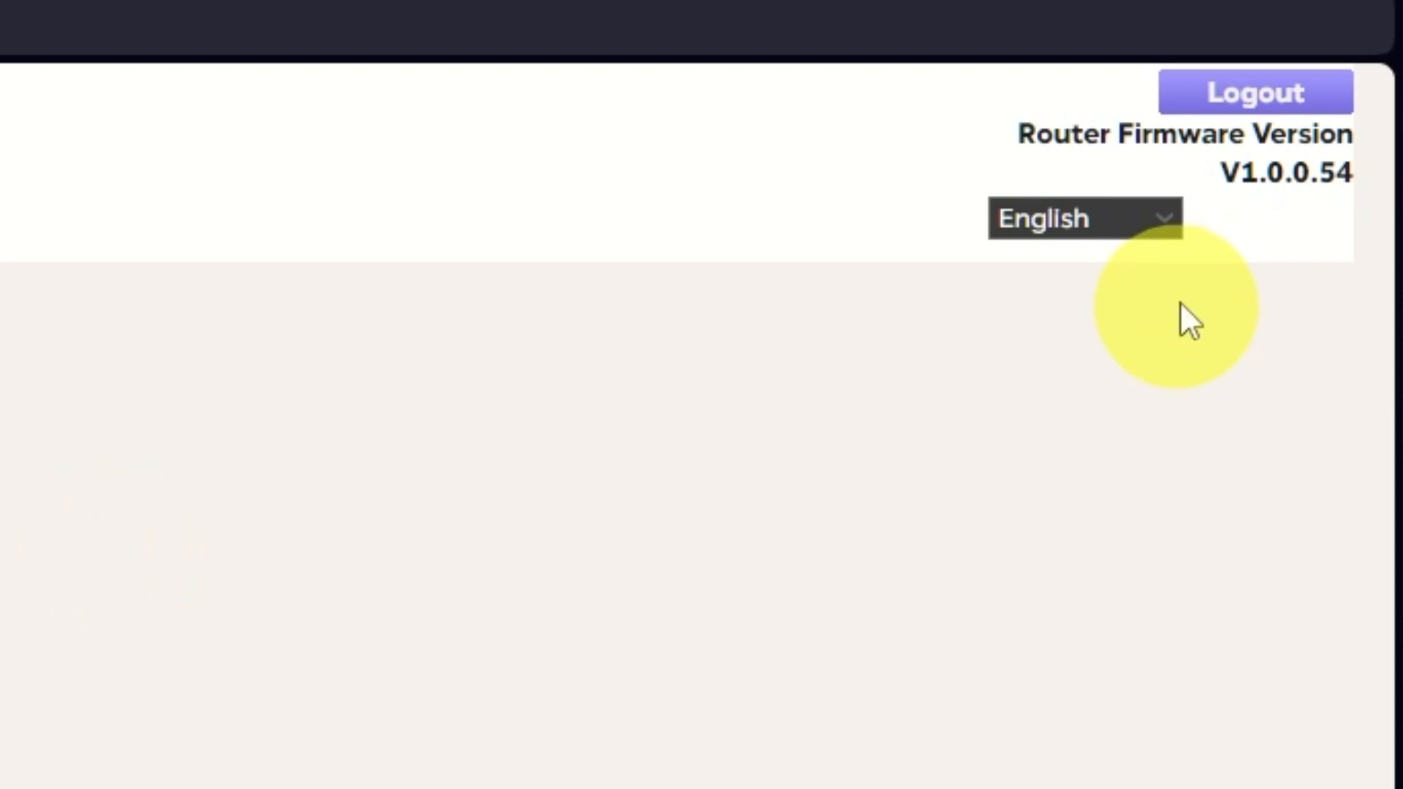
pyautogui.click(1083, 217)
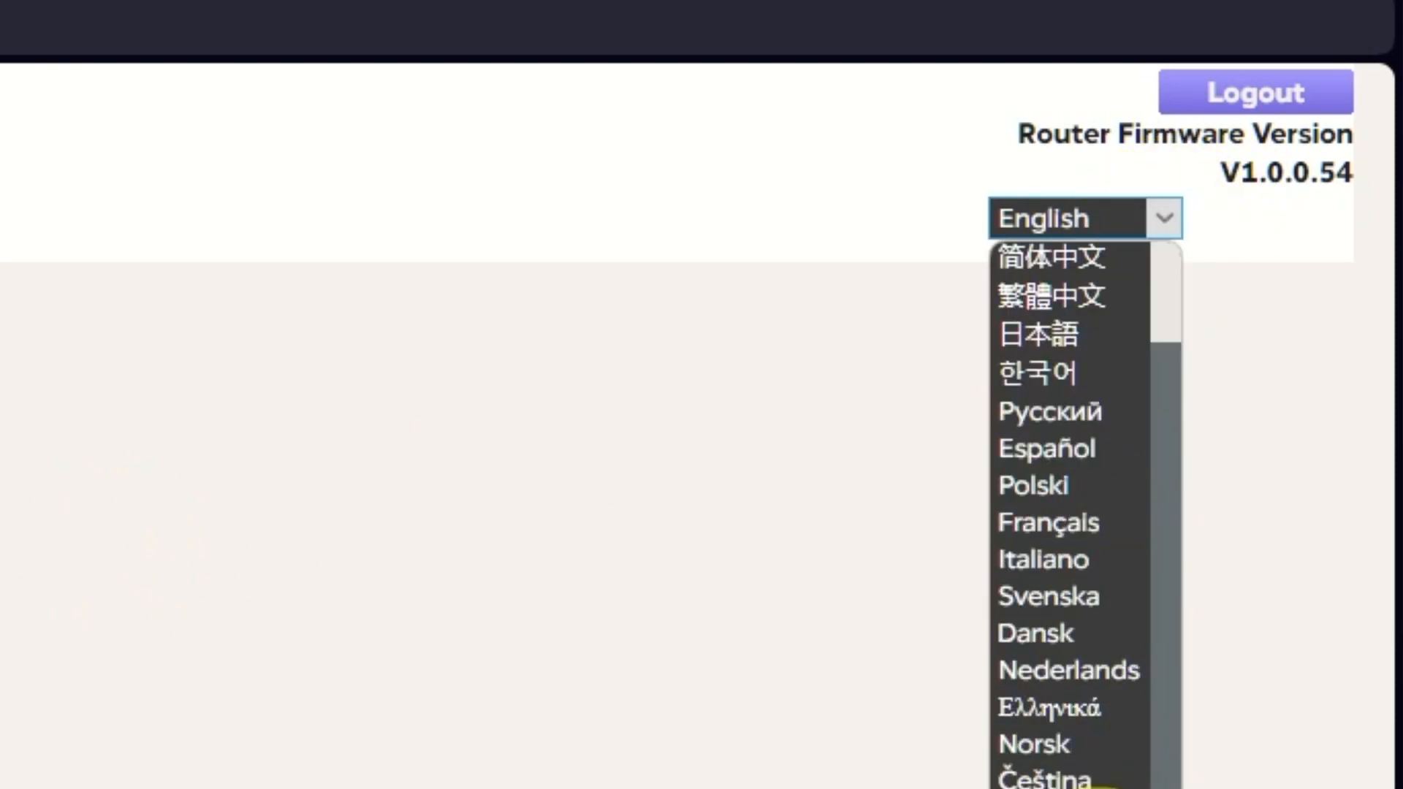
pyautogui.click(461, 371)
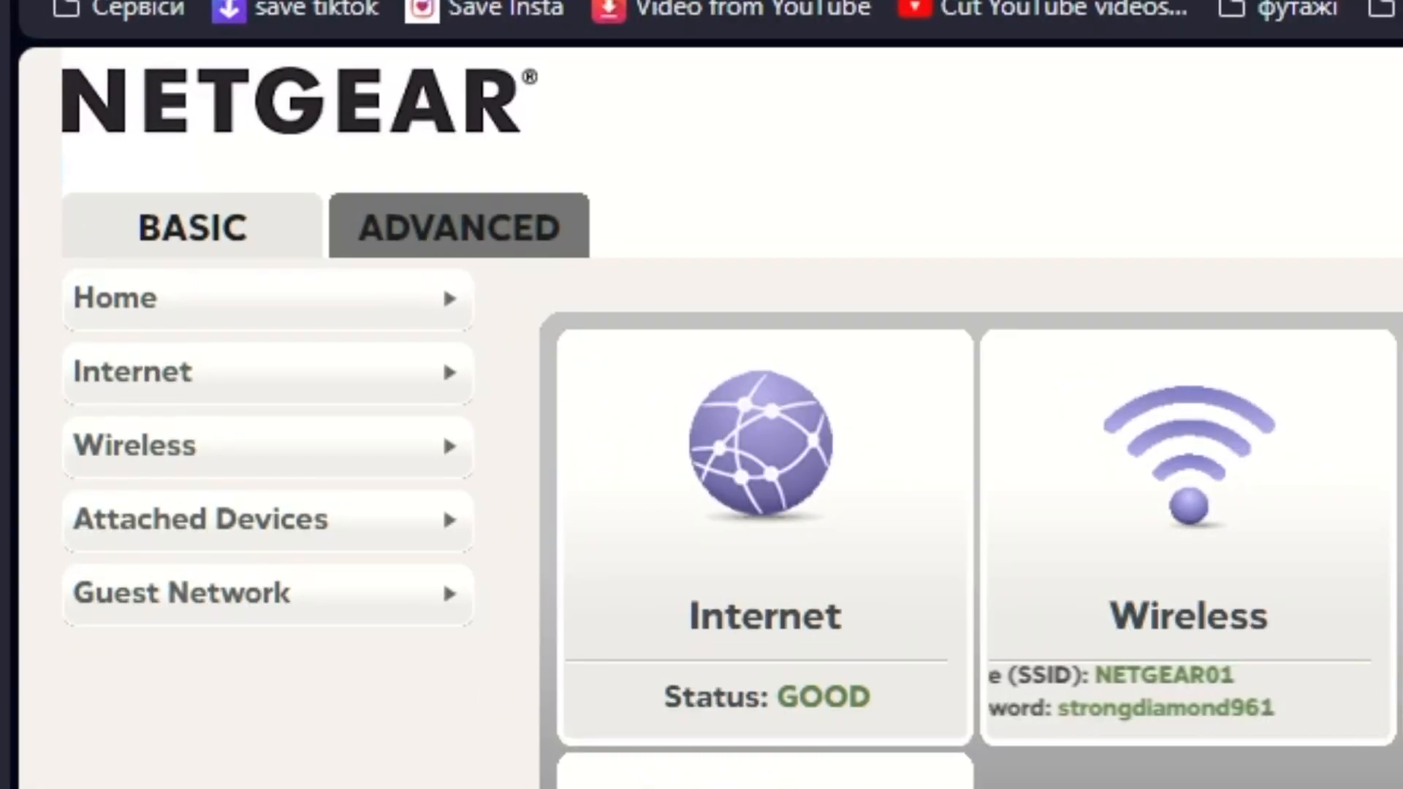
pyautogui.click(459, 225)
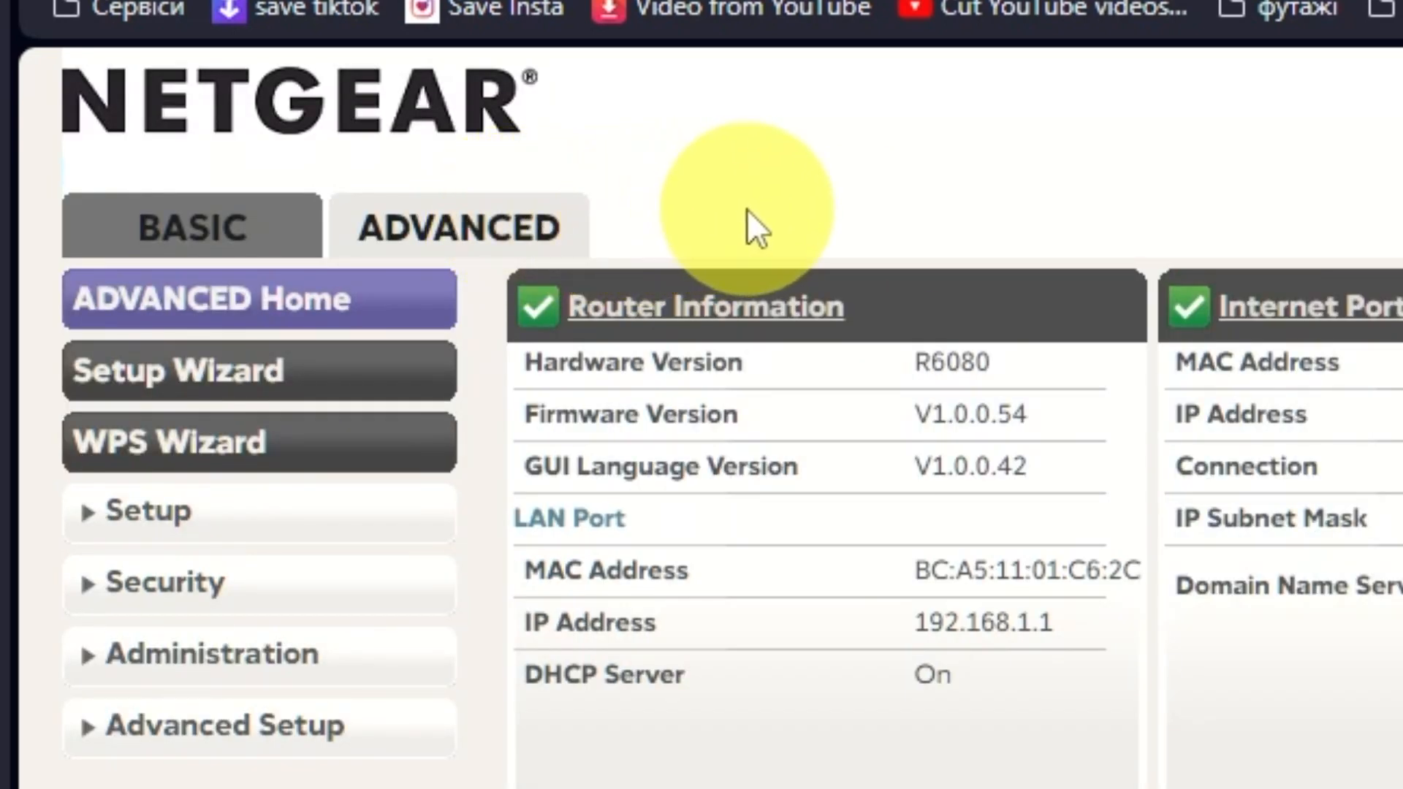
pyautogui.moveTo(689, 241)
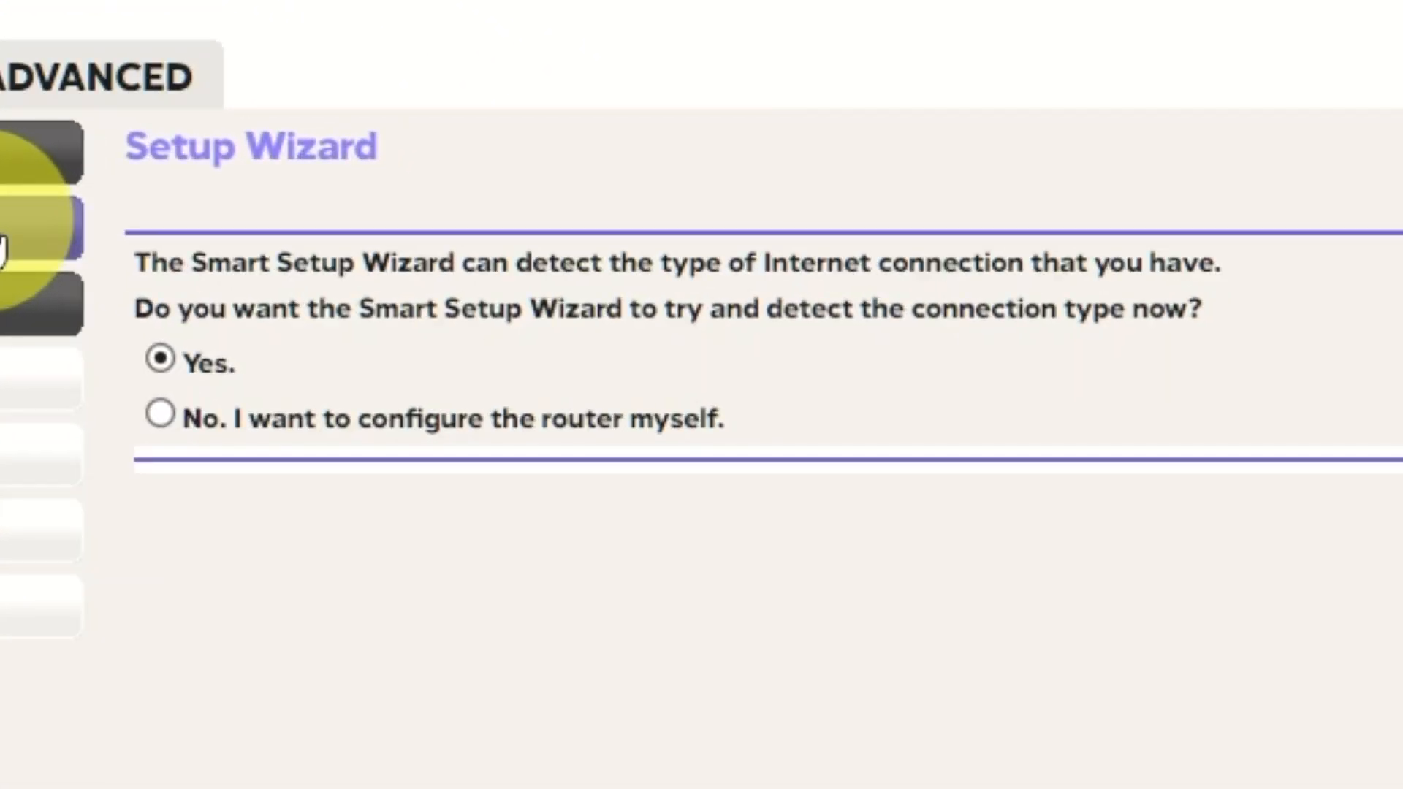
# Choose 'No. I want to configure the router myself.' and continue to Internet Setup.
pyautogui.click(161, 418)
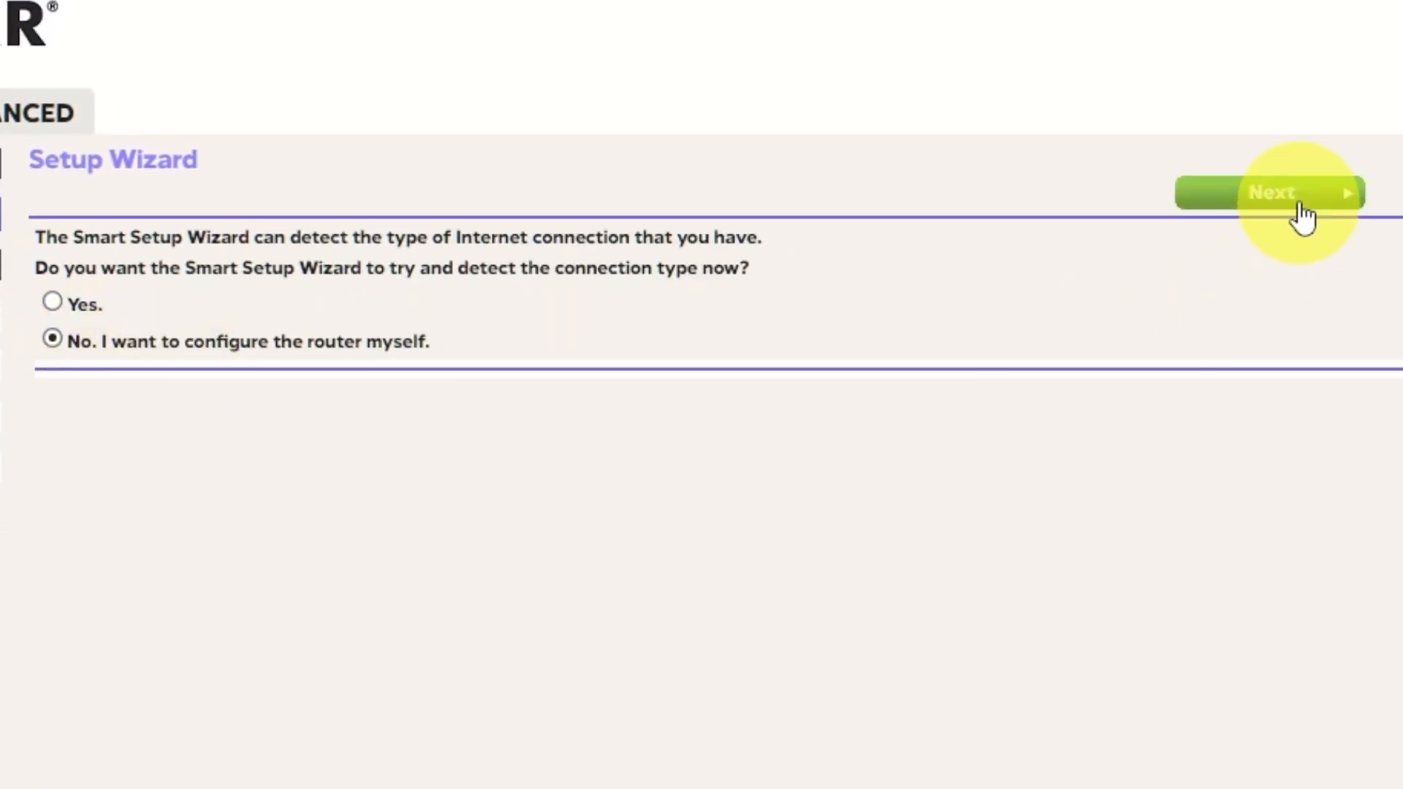
pyautogui.click(1270, 192)
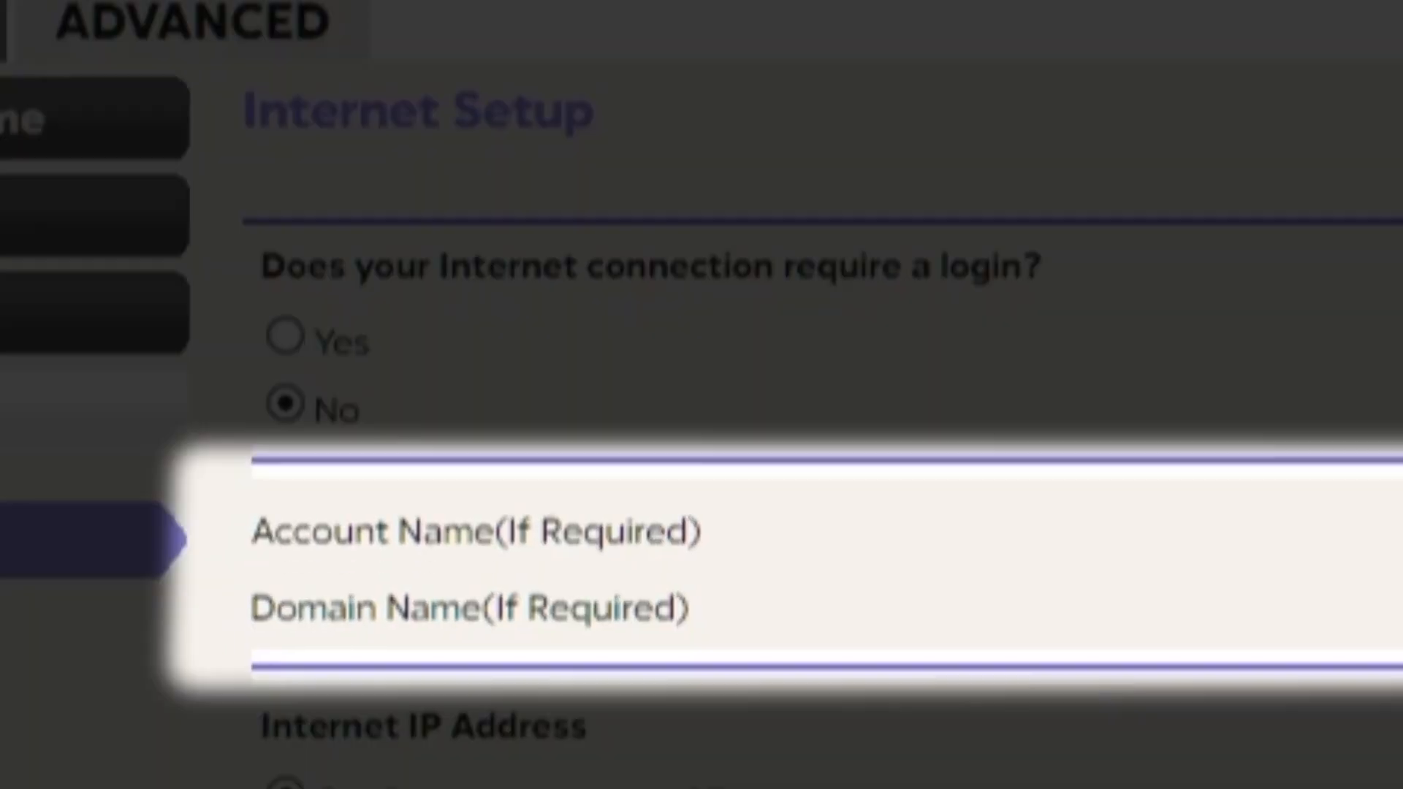
# Apply Internet Setup with no login, dynamic IP from ISP and automatic DNS.
pyautogui.scroll(-3)
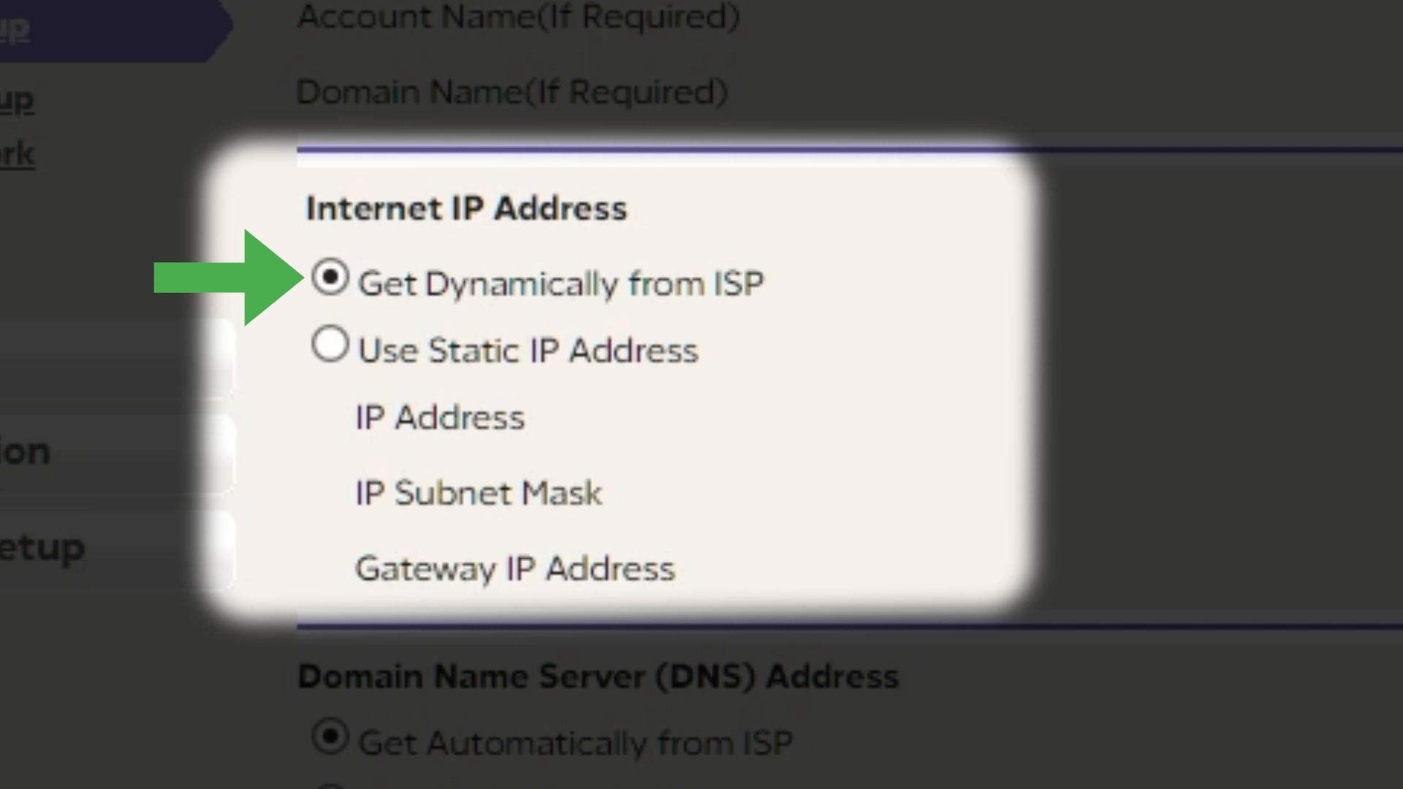
pyautogui.scroll(-3)
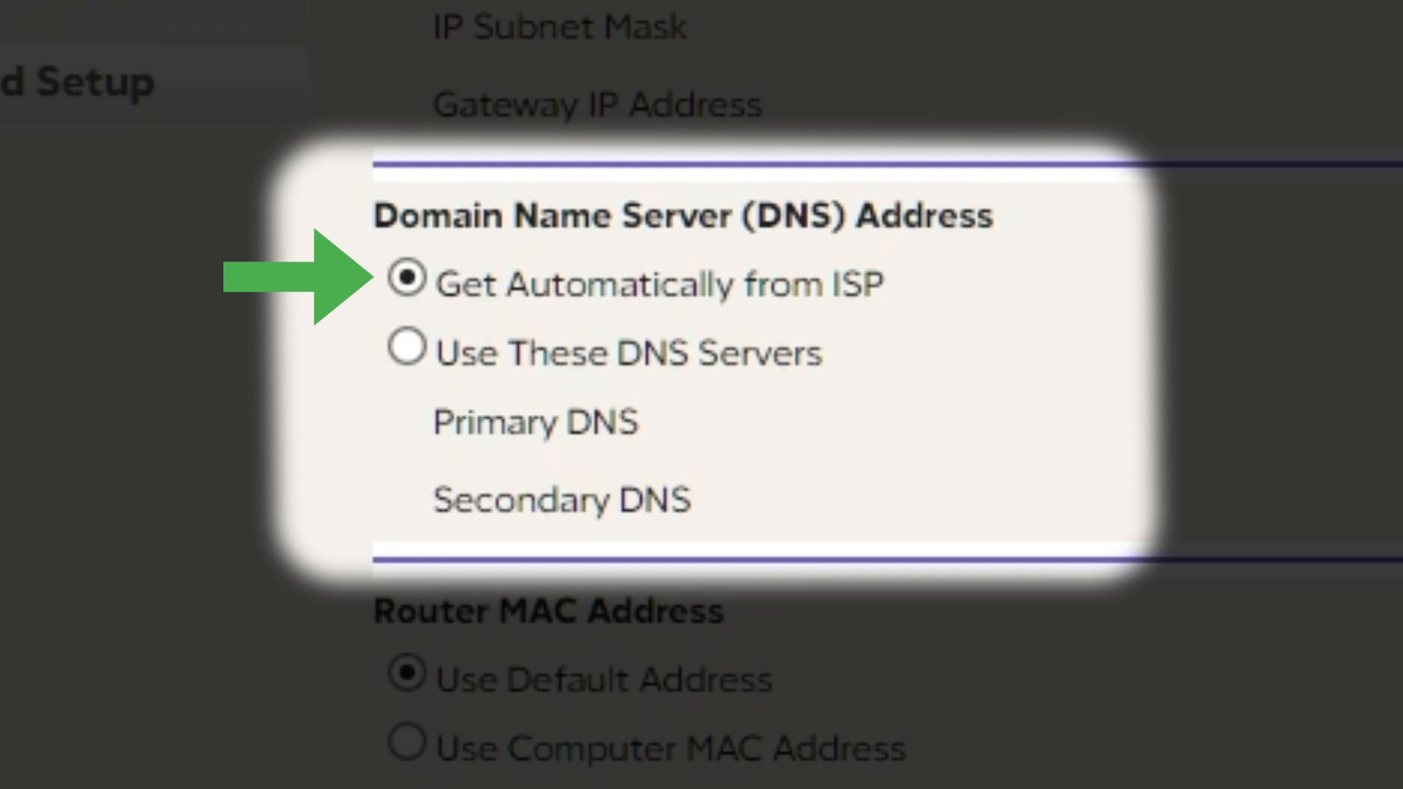
pyautogui.scroll(-3)
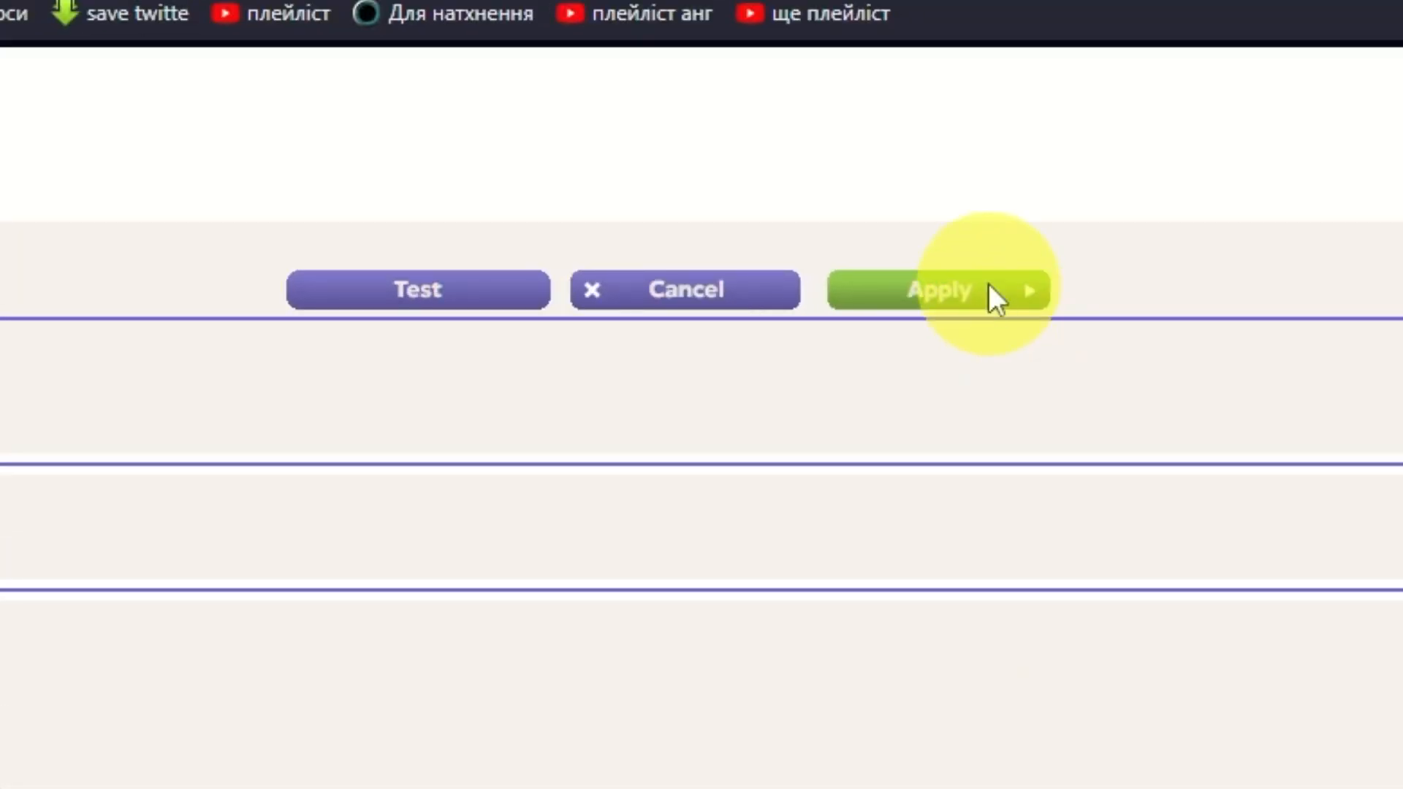
pyautogui.click(938, 290)
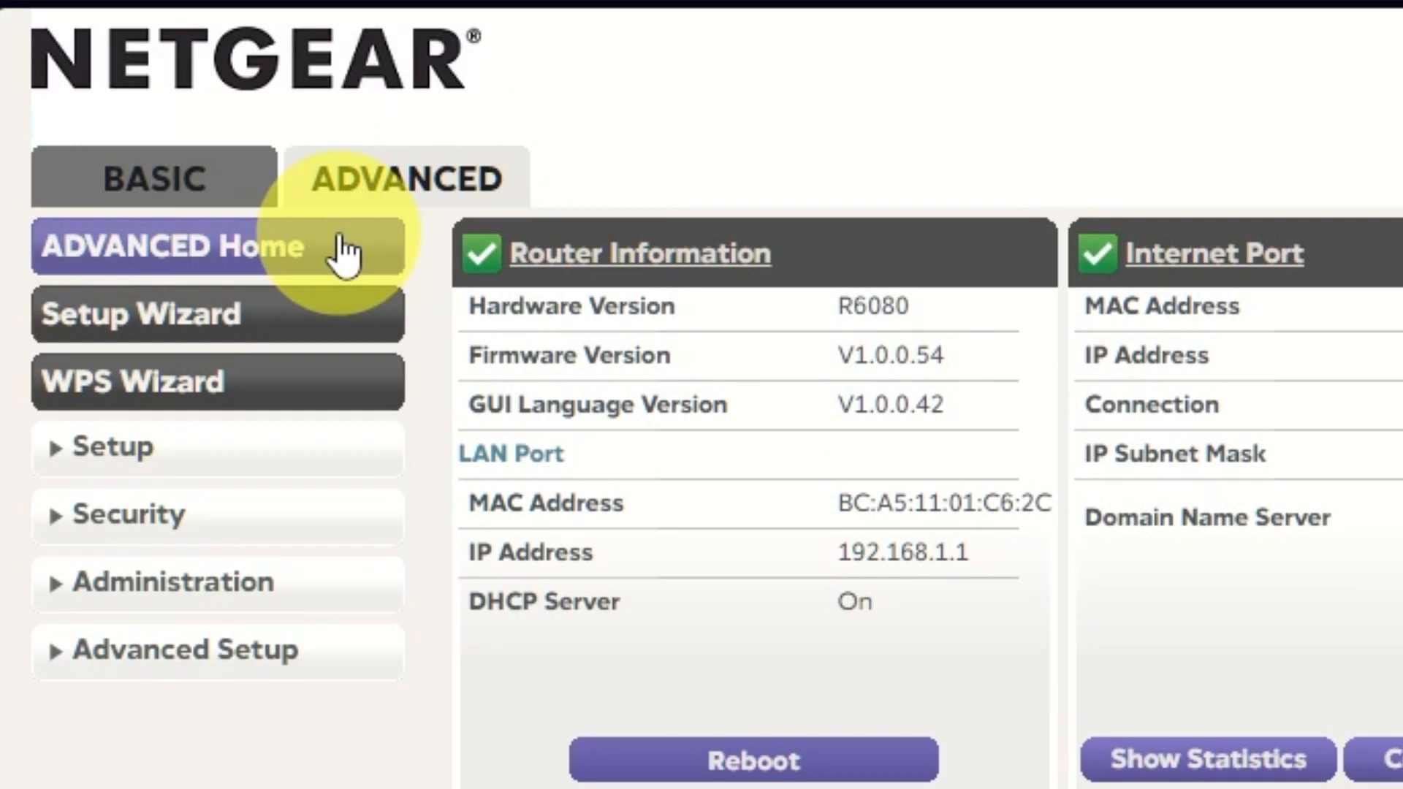
# Reboot the router, confirm it, and open a fresh browser tab.
pyautogui.scroll(-3)
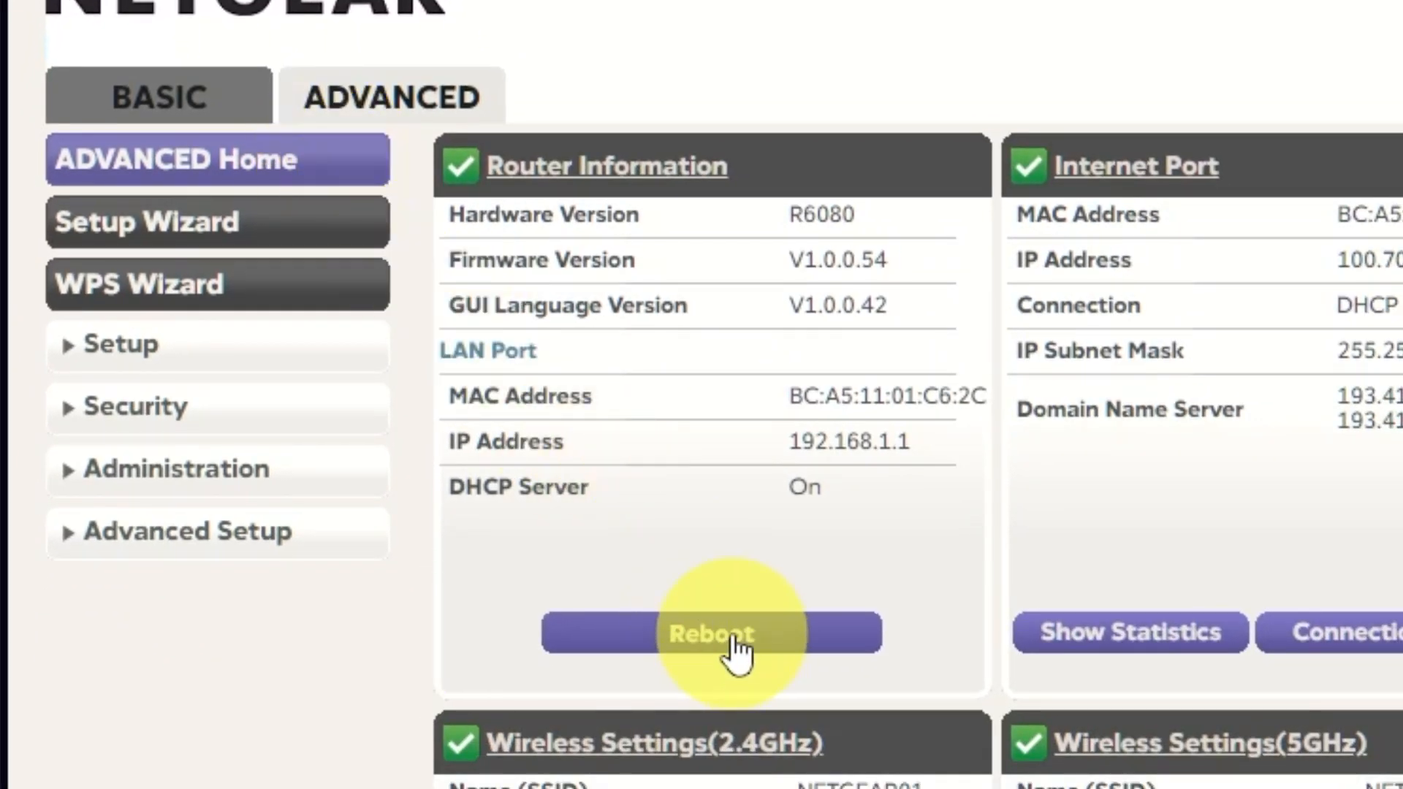
pyautogui.click(710, 633)
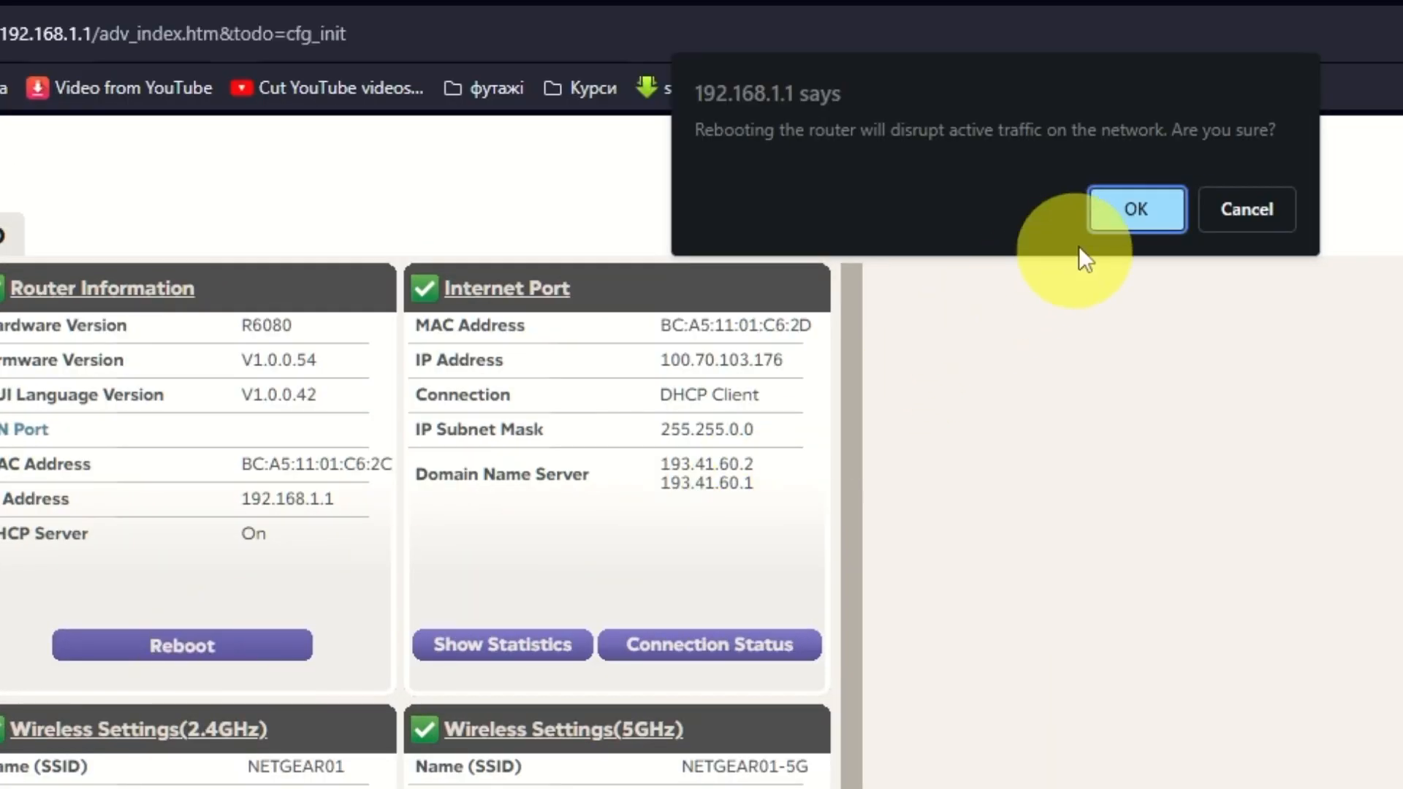
pyautogui.click(1136, 209)
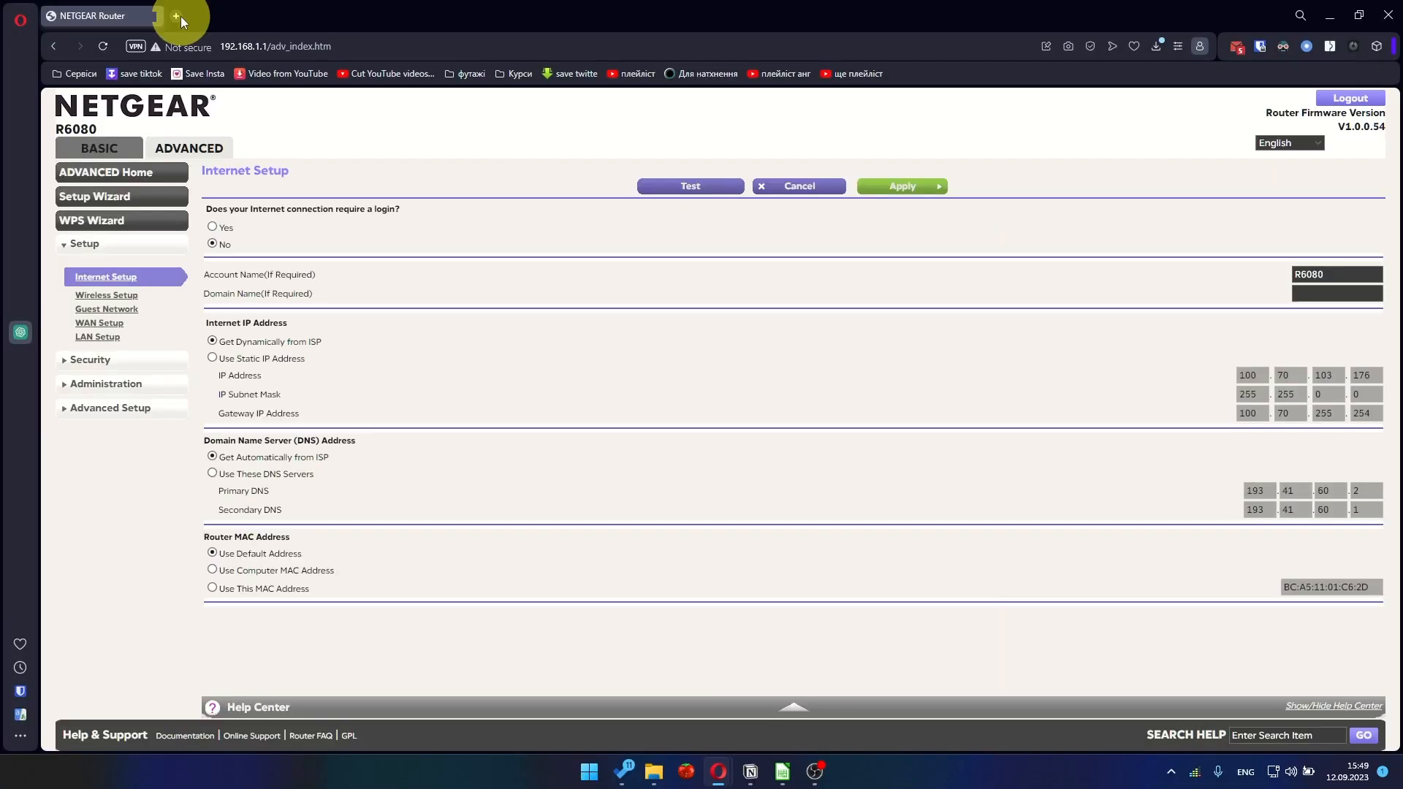
pyautogui.click(175, 16)
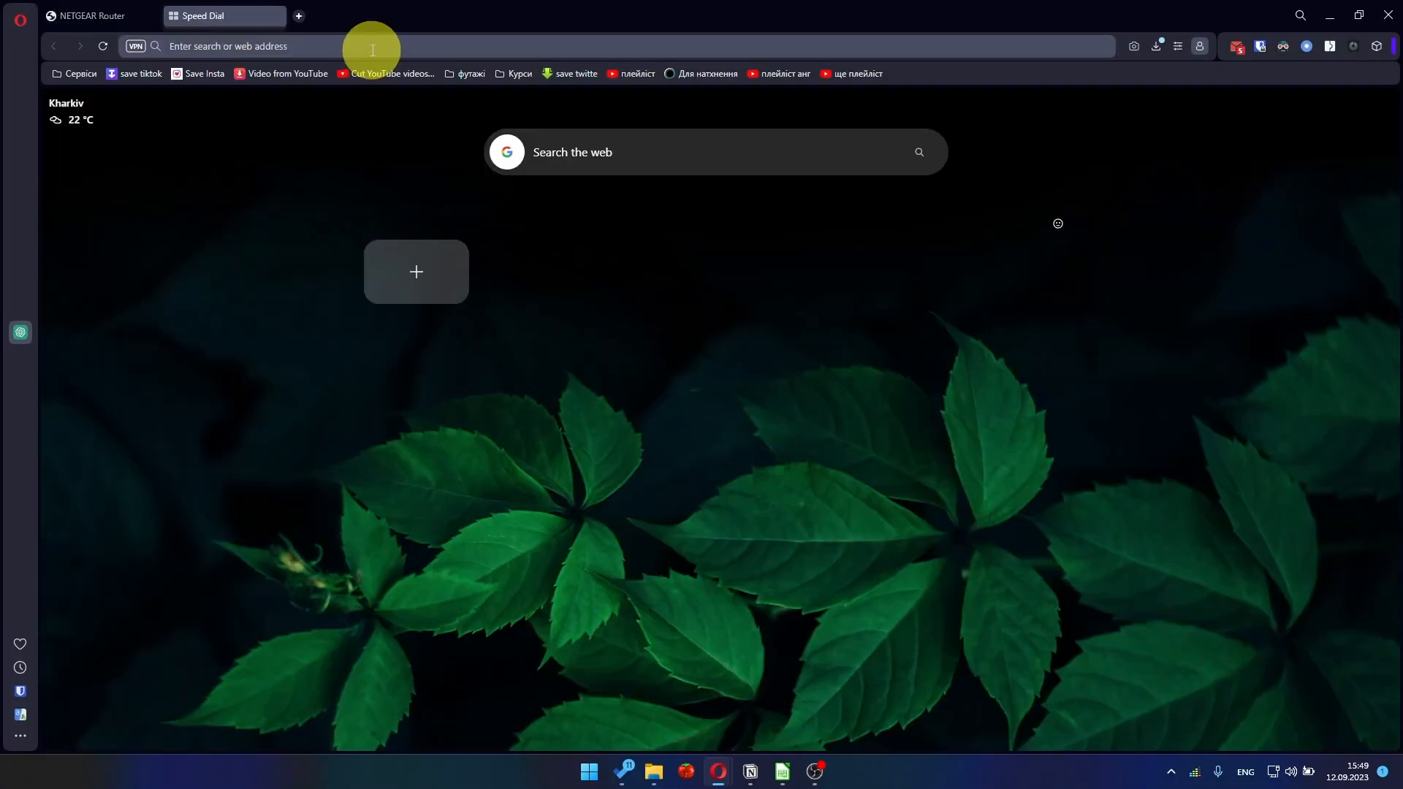
# Sign in at 192.168.1.1 as admin and reach the home page with internet status GOOD.
pyautogui.click(285, 73)
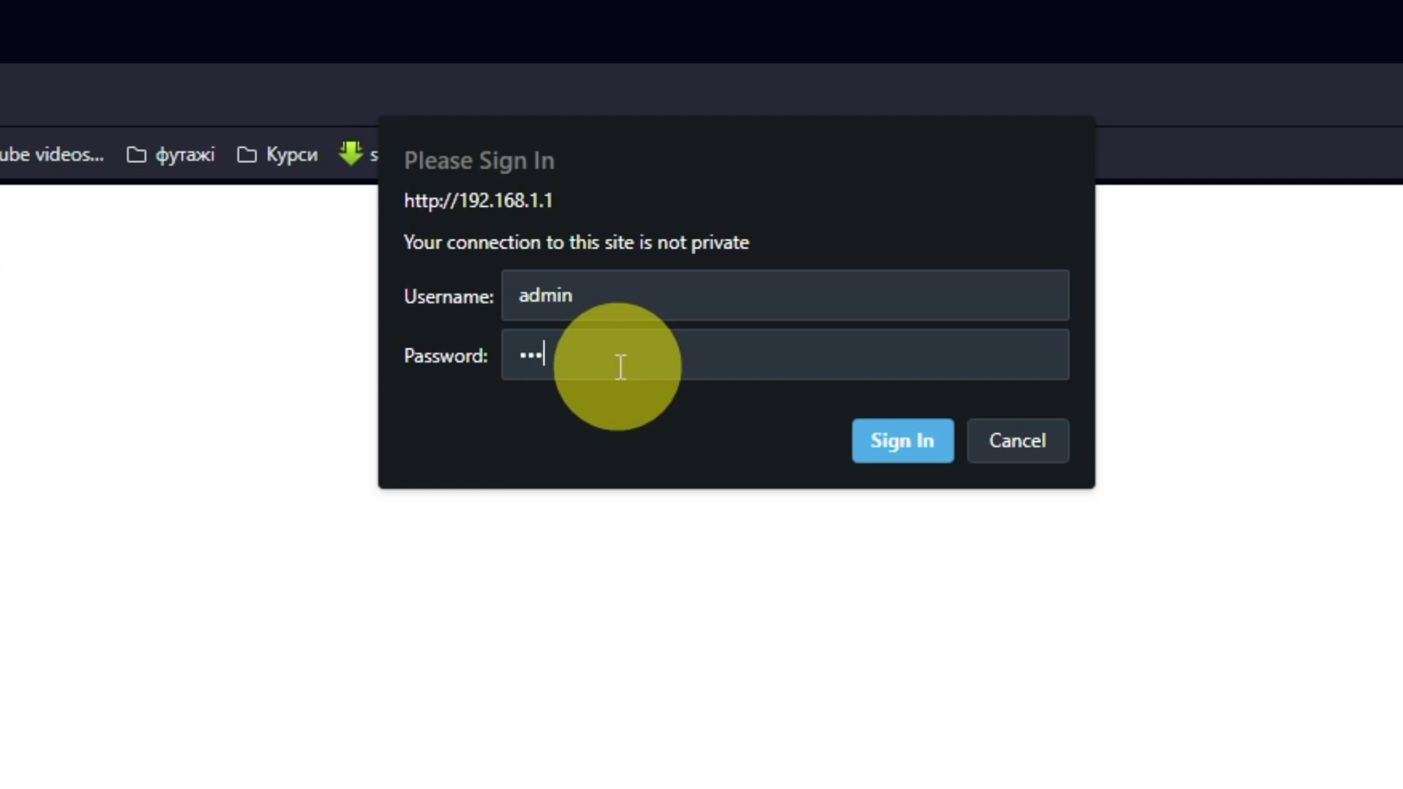
pyautogui.click(902, 440)
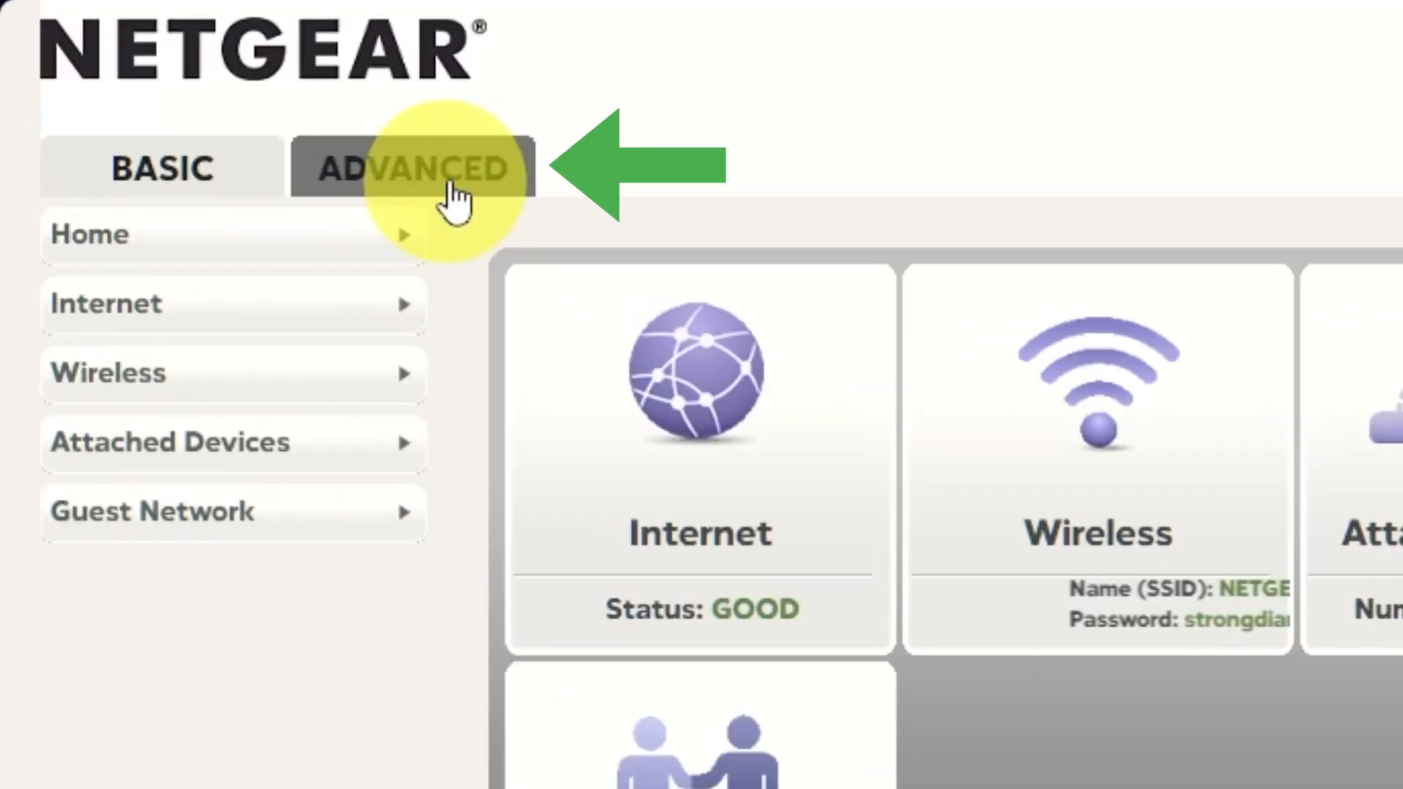
# In Advanced > Setup > Internet Setup, choose the Router MAC Address option and apply, starting the reboot.
pyautogui.click(412, 167)
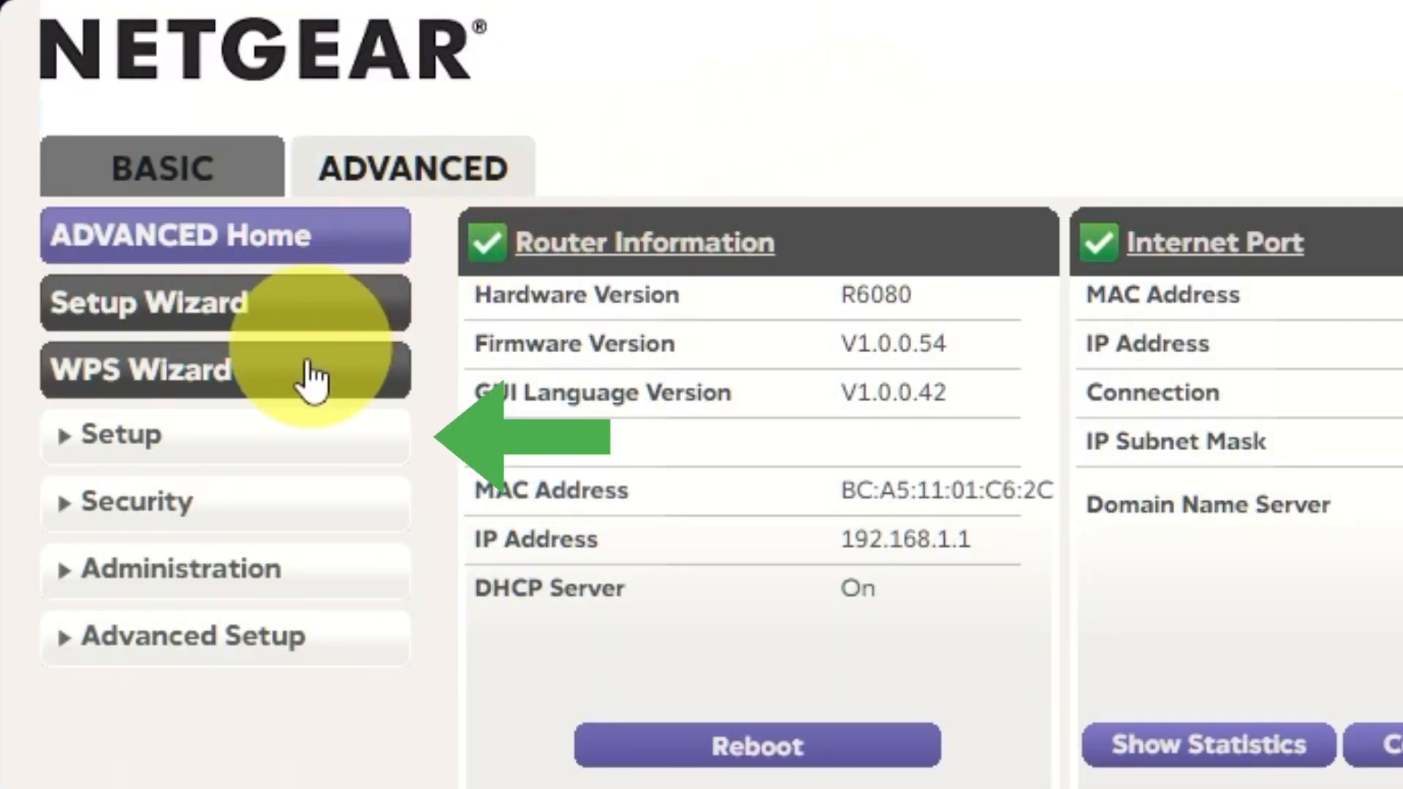
pyautogui.click(117, 436)
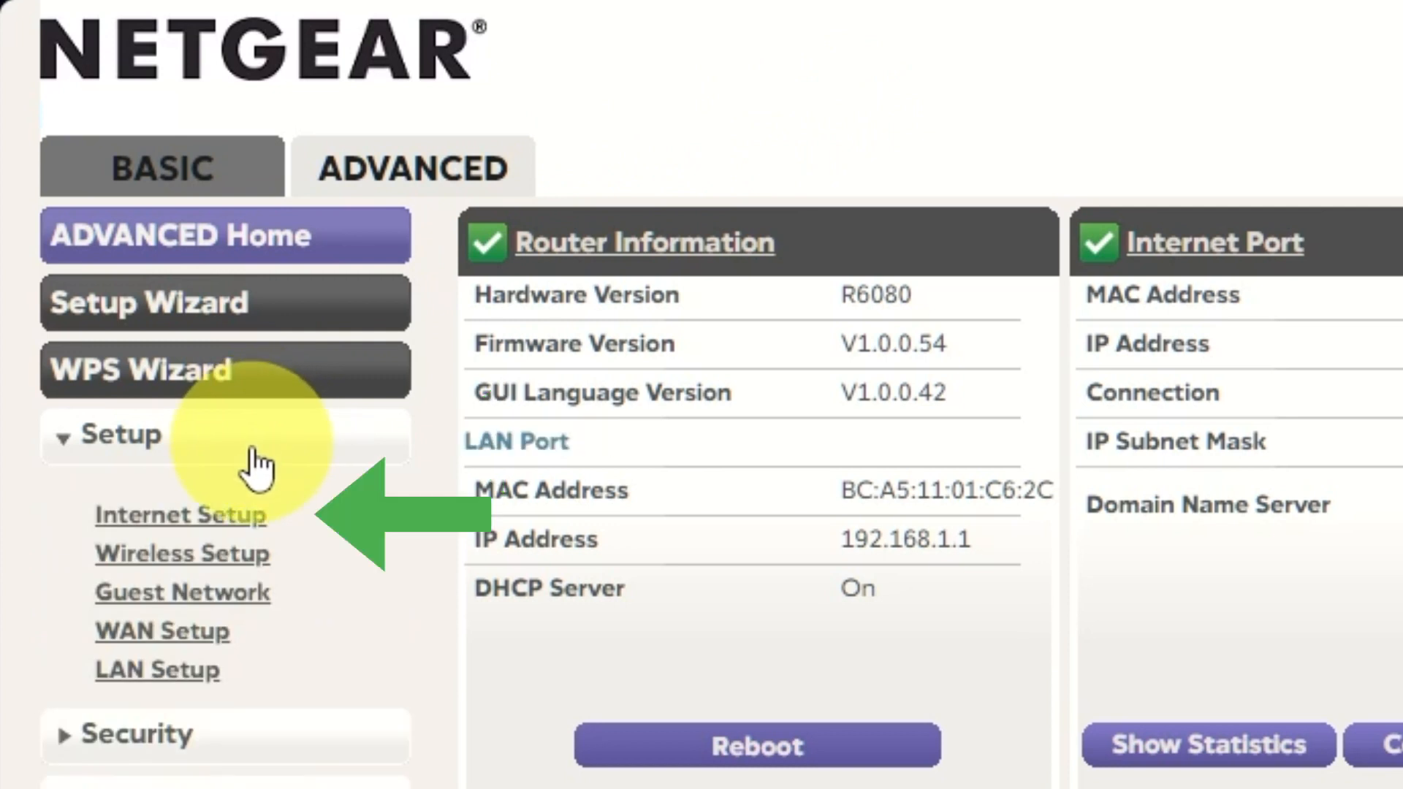
pyautogui.click(180, 515)
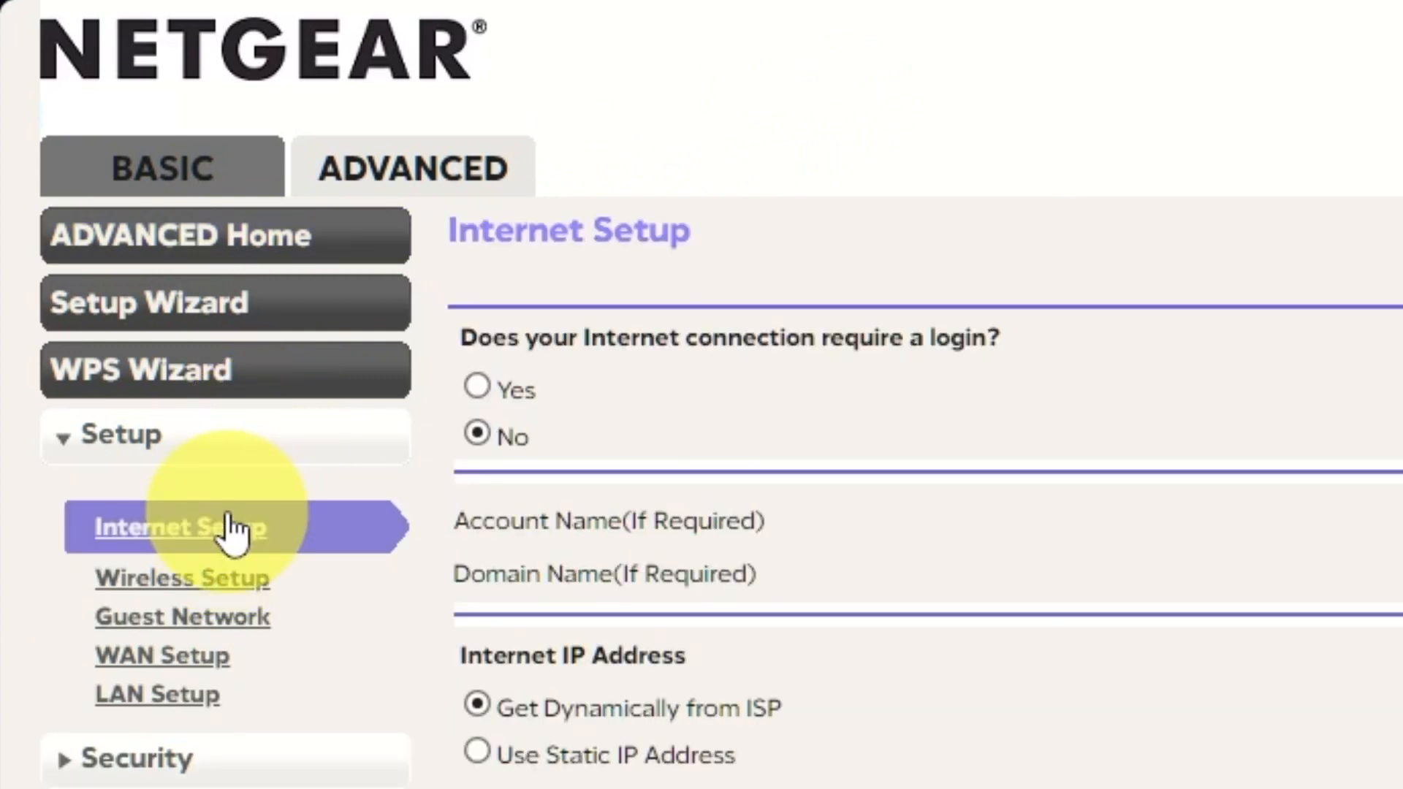
pyautogui.scroll(-3)
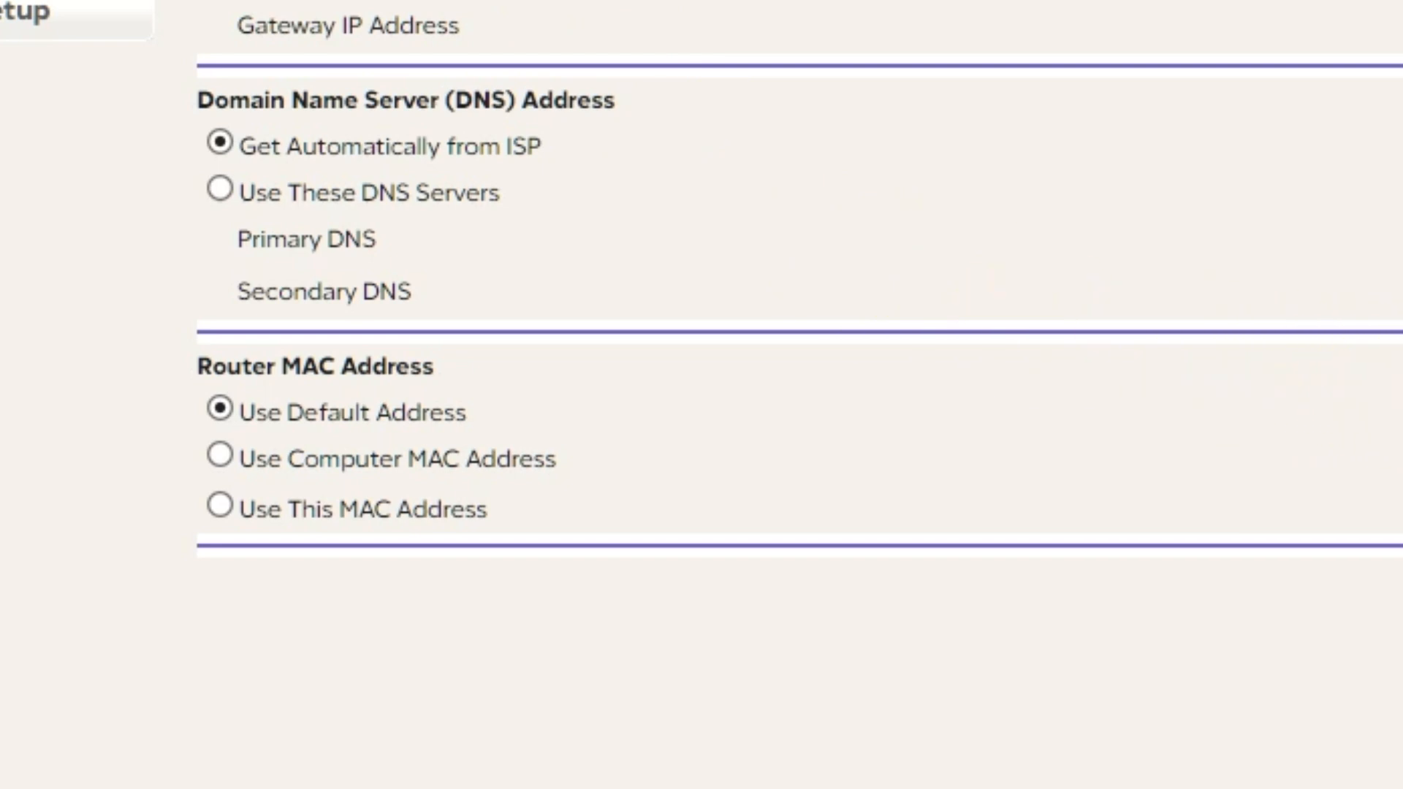
pyautogui.click(219, 458)
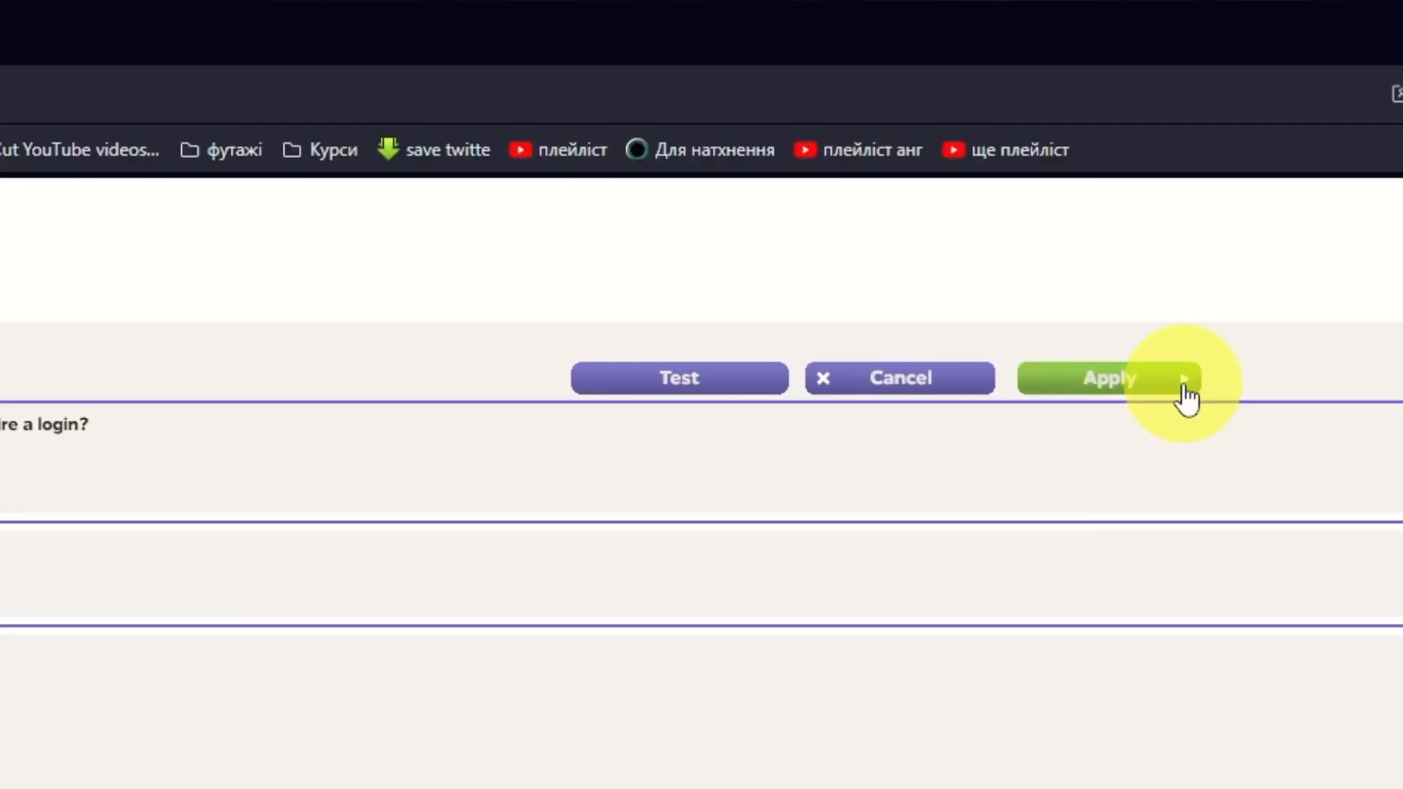
pyautogui.click(1106, 377)
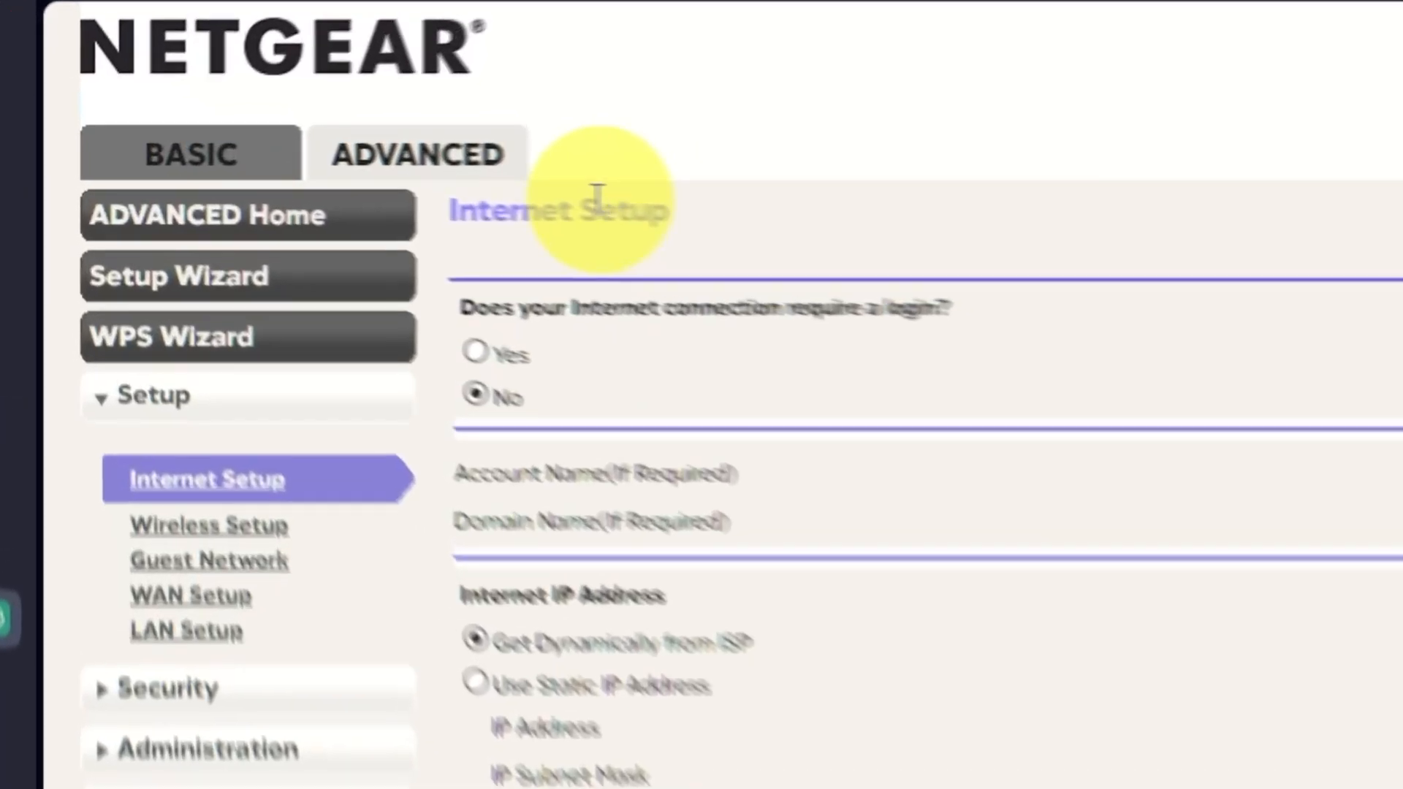
pyautogui.click(215, 215)
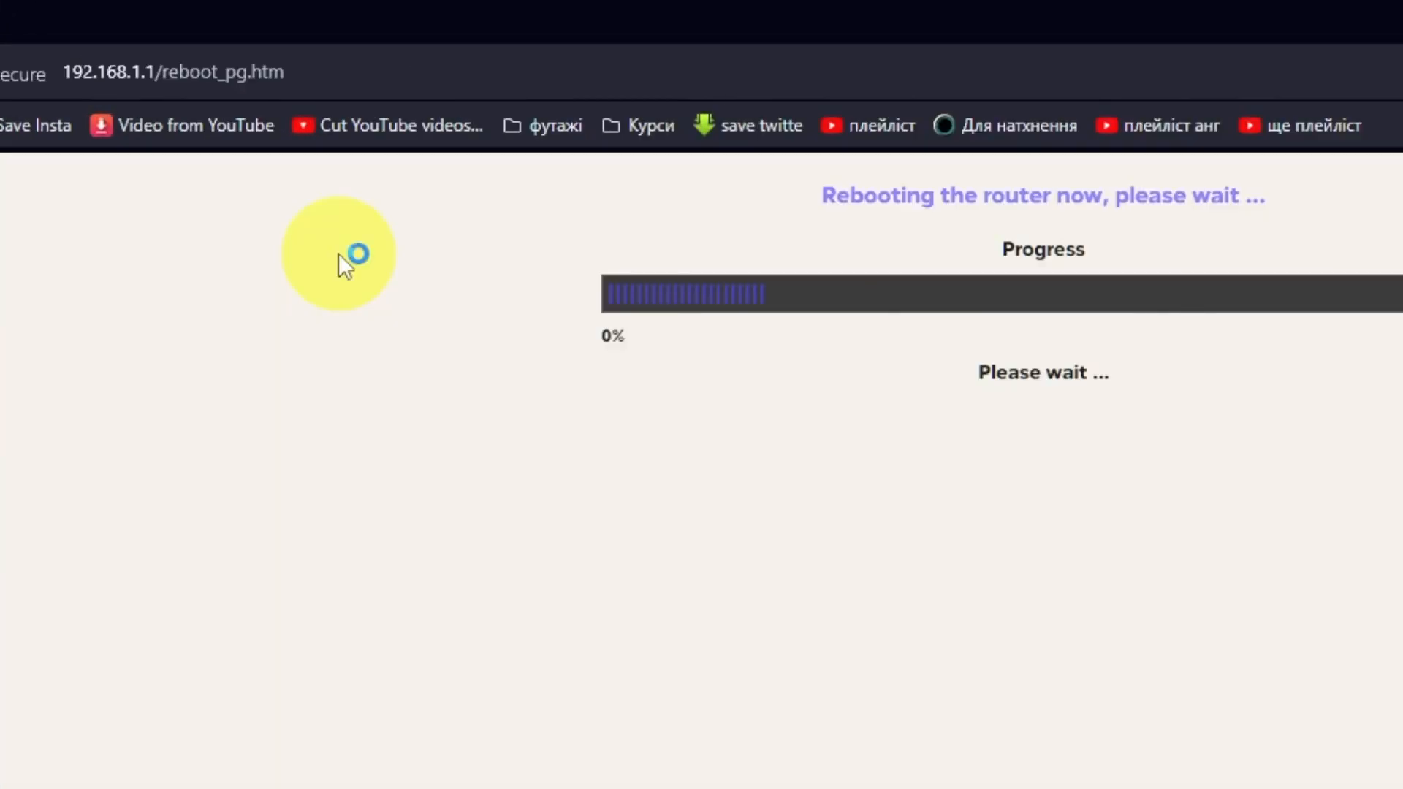
# Load YouTube in a new tab to confirm the internet connection works.
pyautogui.click(298, 14)
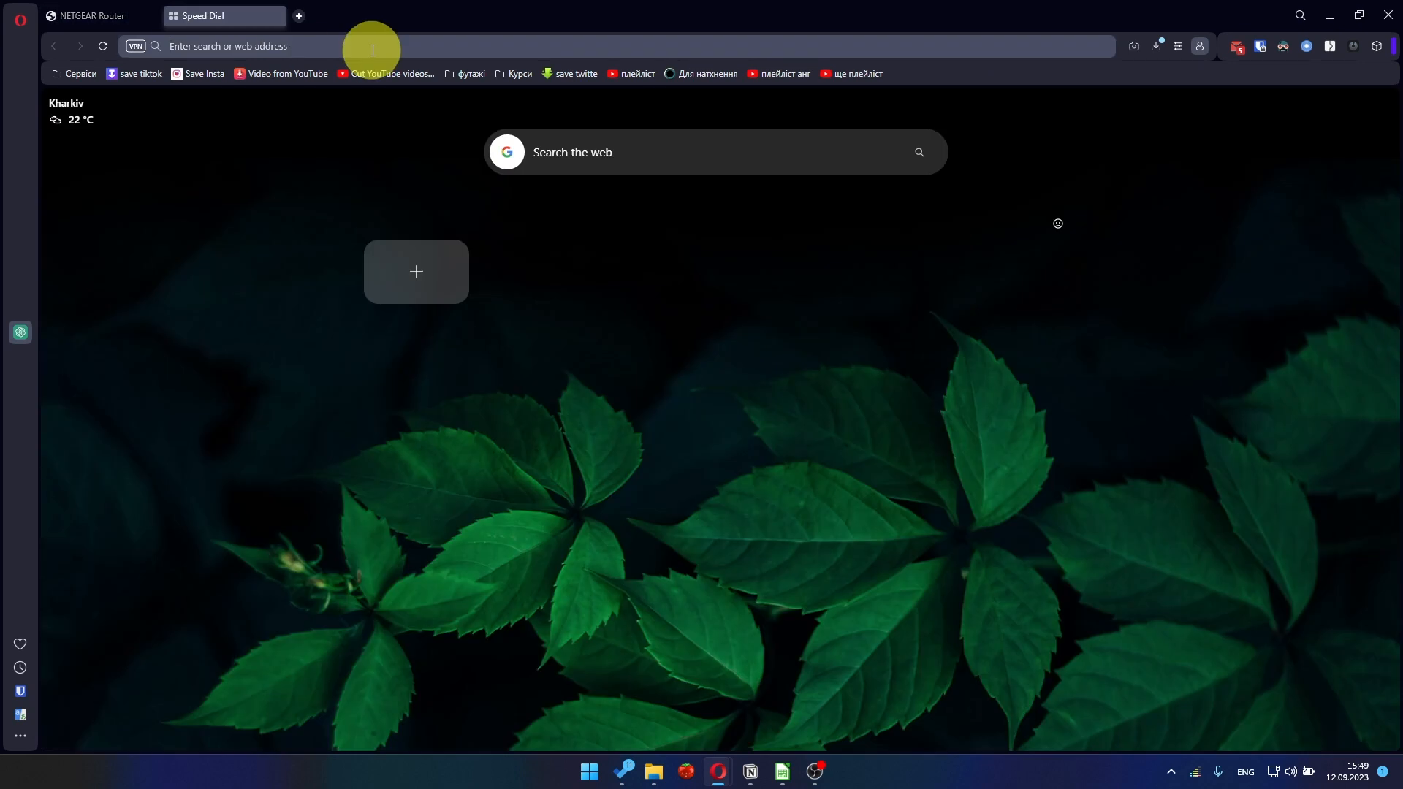
pyautogui.click(288, 75)
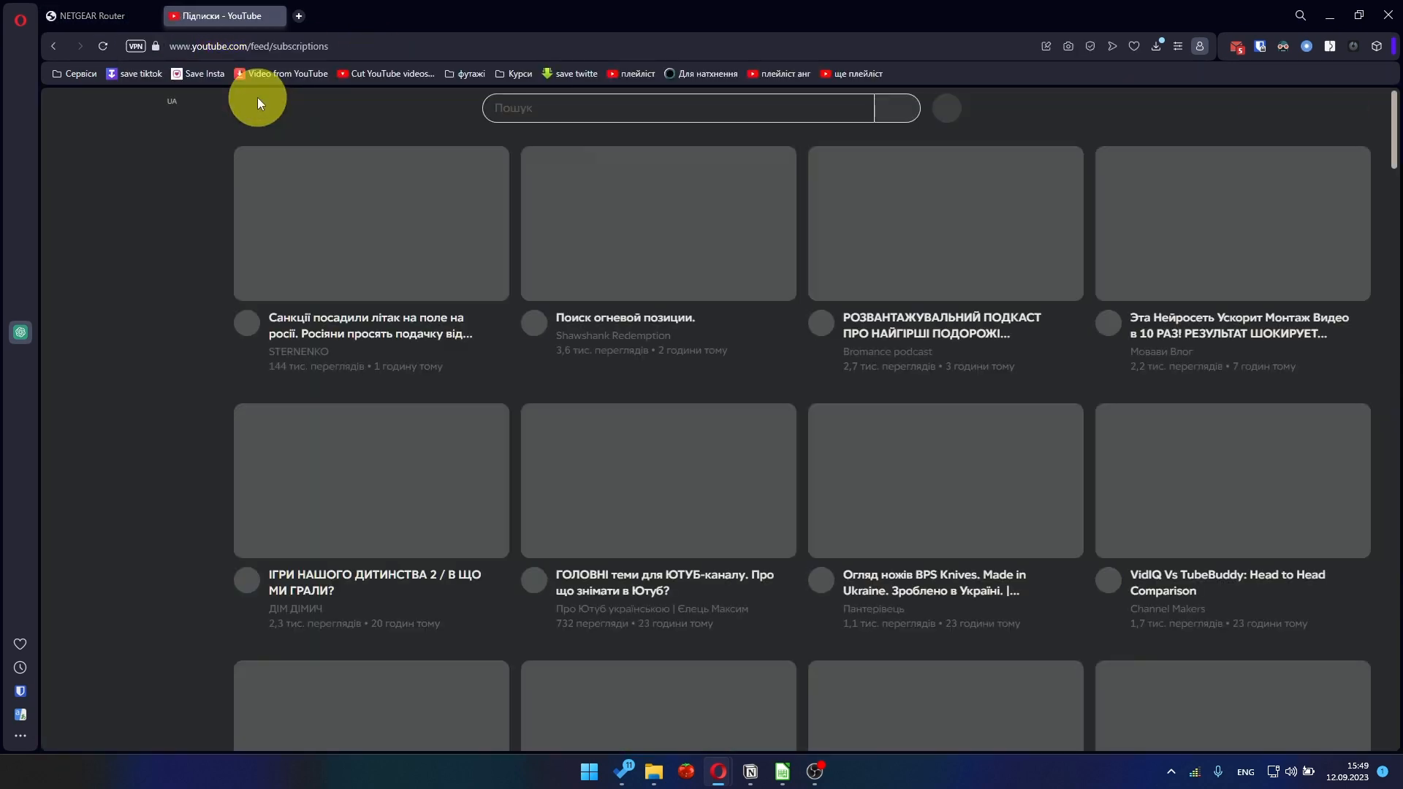